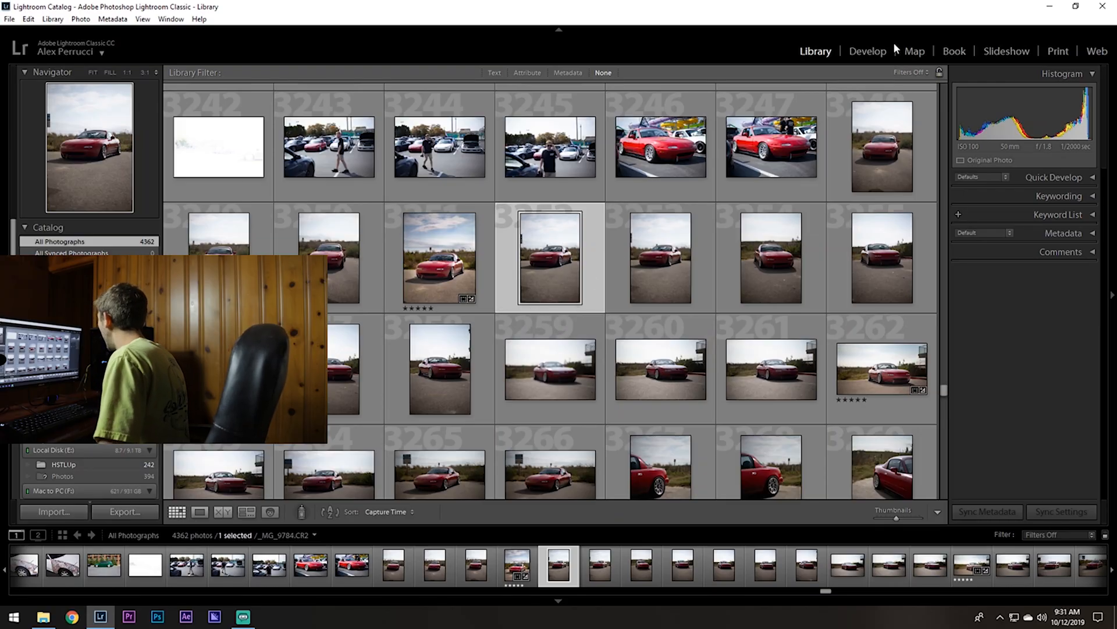
Switch the selected red Miata photo into the Develop module
{"action": "left_click", "coordinate": [868, 51]}
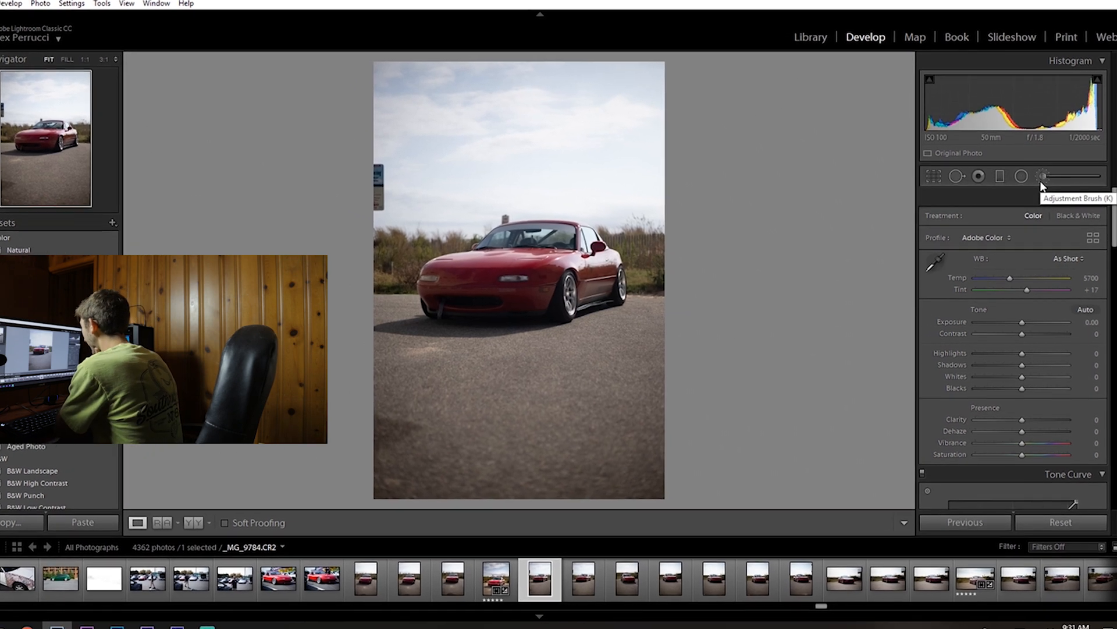
{"action": "left_click", "coordinate": [1046, 176]}
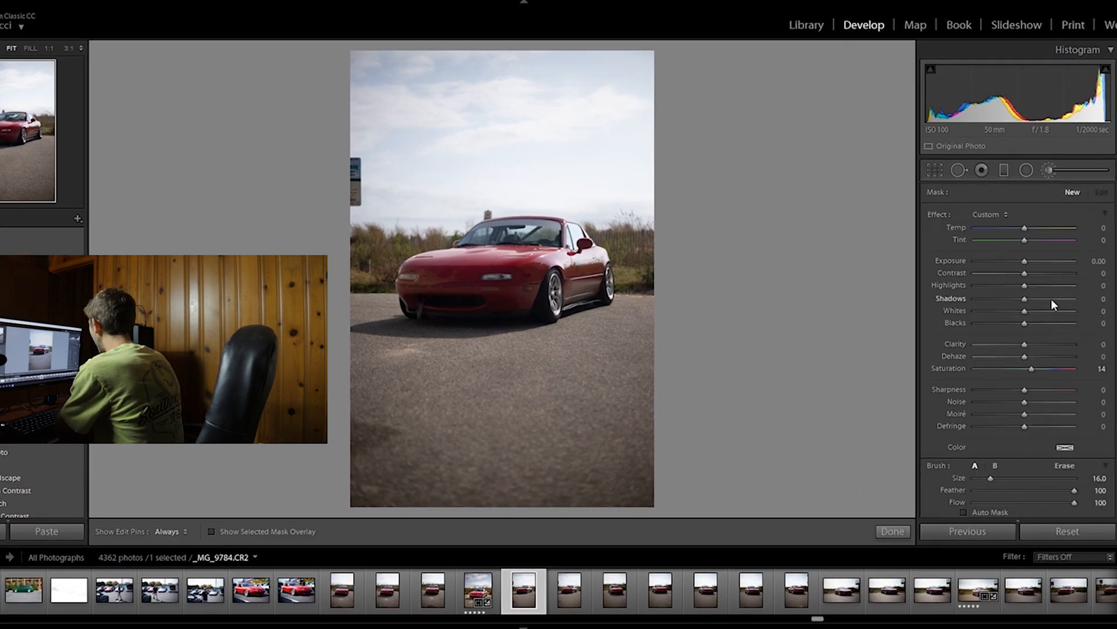
{"action": "left_click_drag", "start_coordinate": [1025, 299], "coordinate": [1032, 298]}
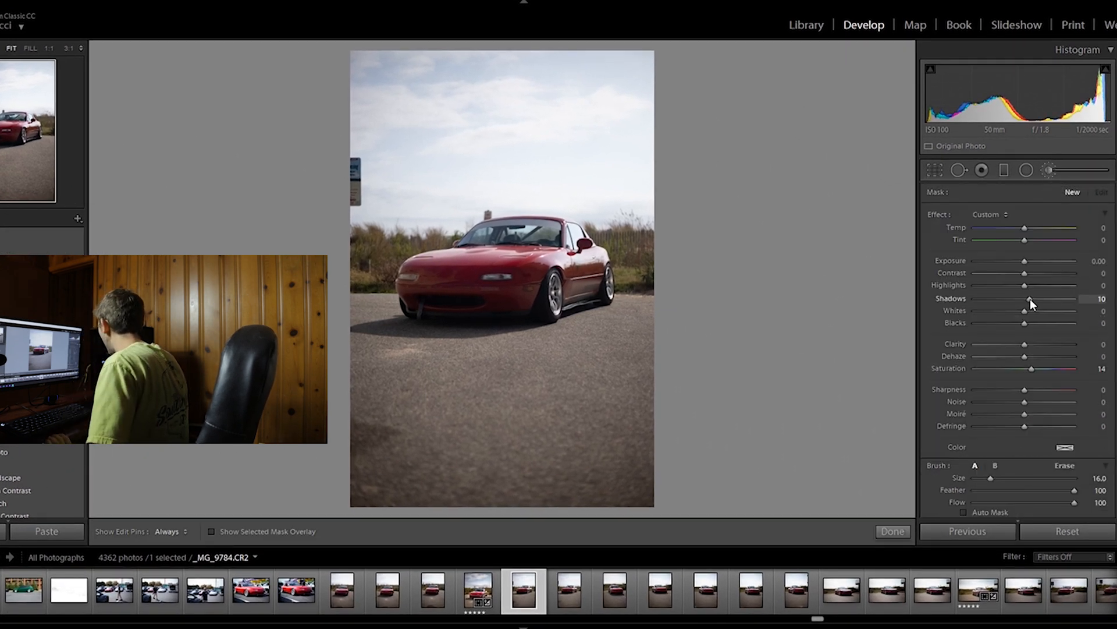
{"action": "left_click_drag", "start_coordinate": [1025, 260], "coordinate": [1029, 260]}
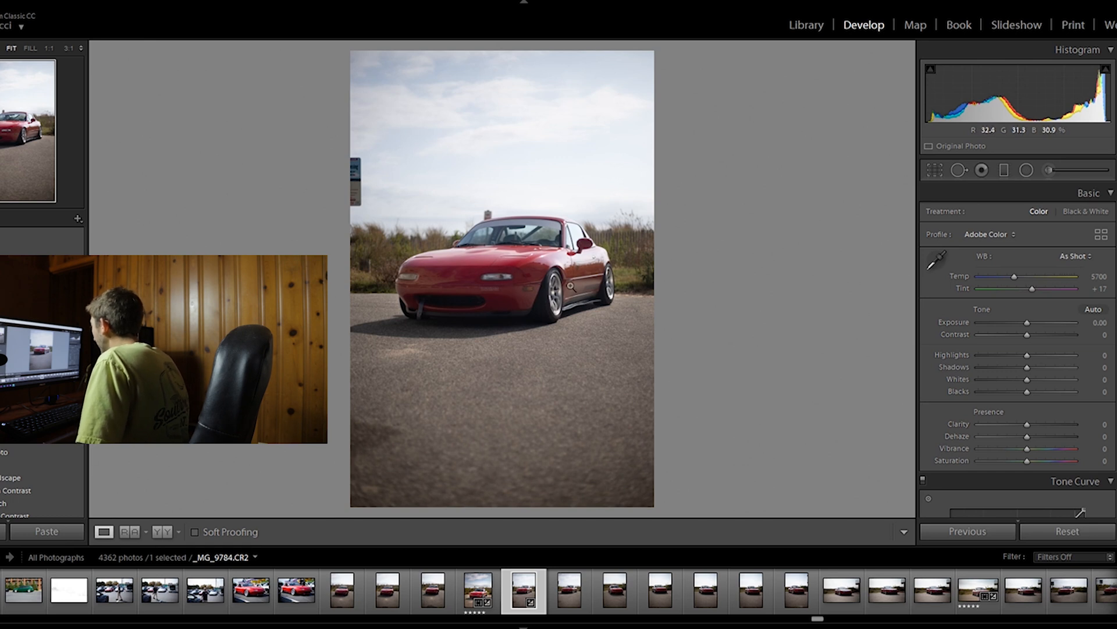
{"action": "mouse_move", "coordinate": [673, 308]}
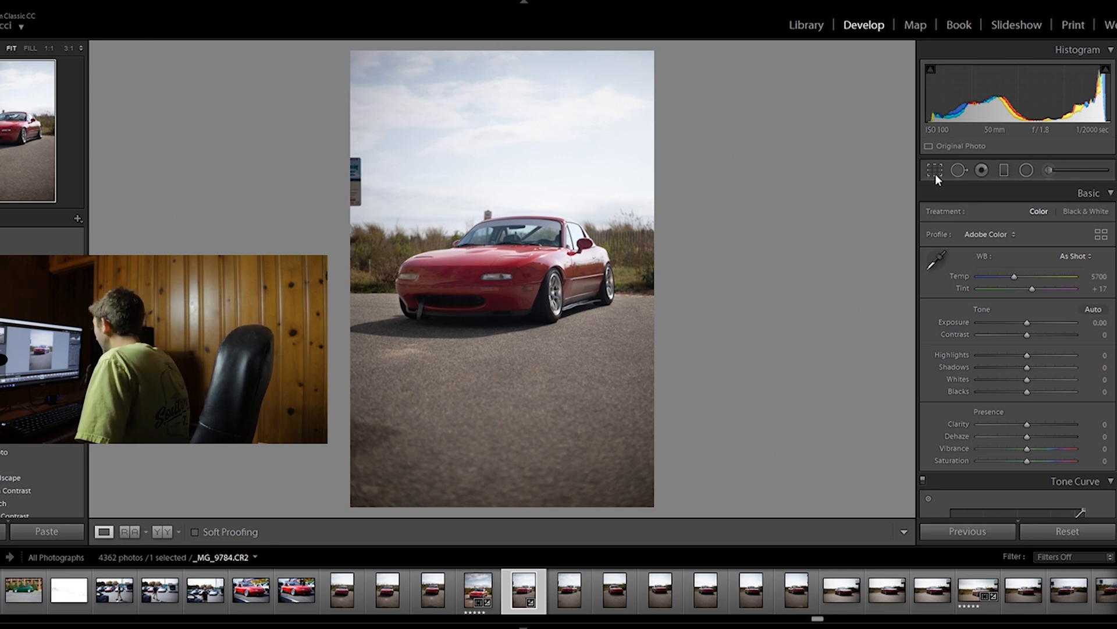
Crop the red roadster photo using the 4 x 5 / 8 x 10 aspect ratio
{"action": "left_click", "coordinate": [934, 170]}
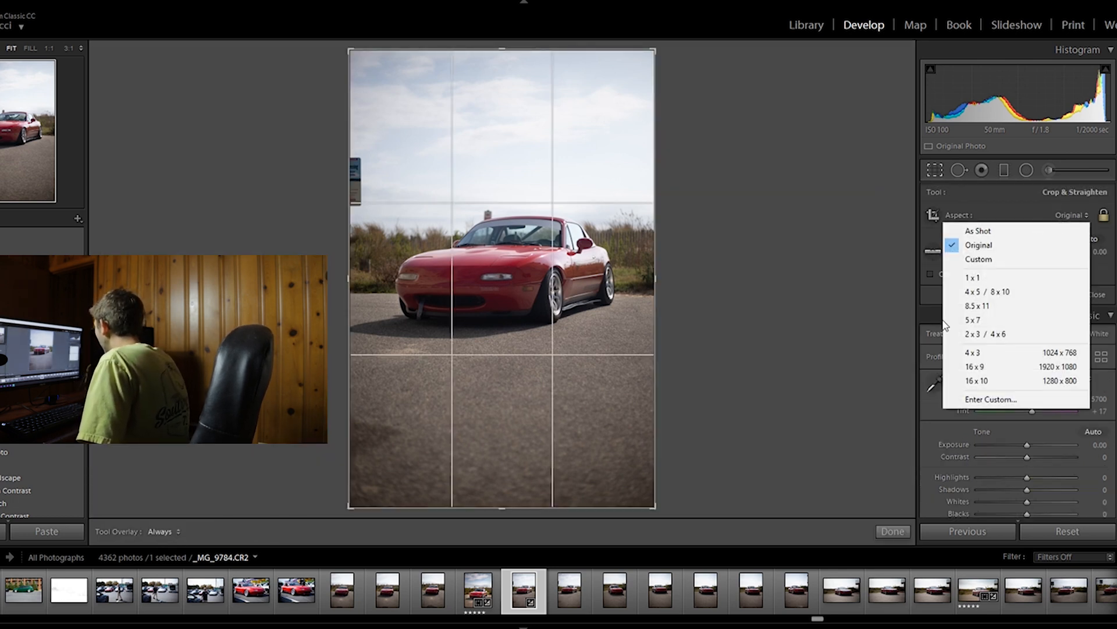
{"action": "left_click", "coordinate": [991, 291]}
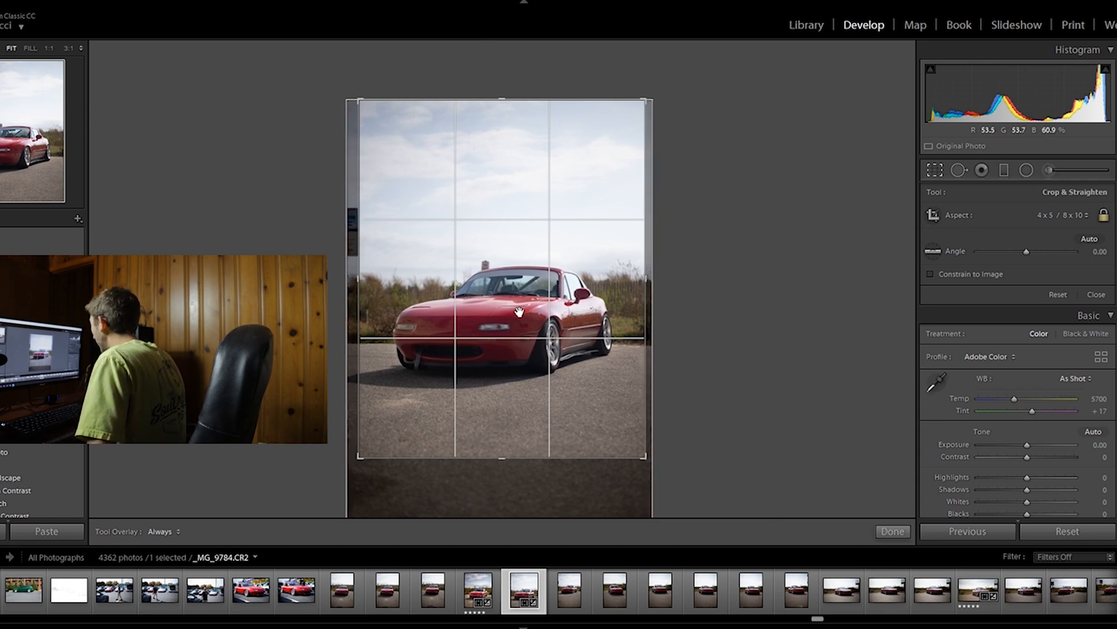
Apply the crop, then set Shadows to +15 and Clarity to +17
{"action": "left_click", "coordinate": [1096, 294]}
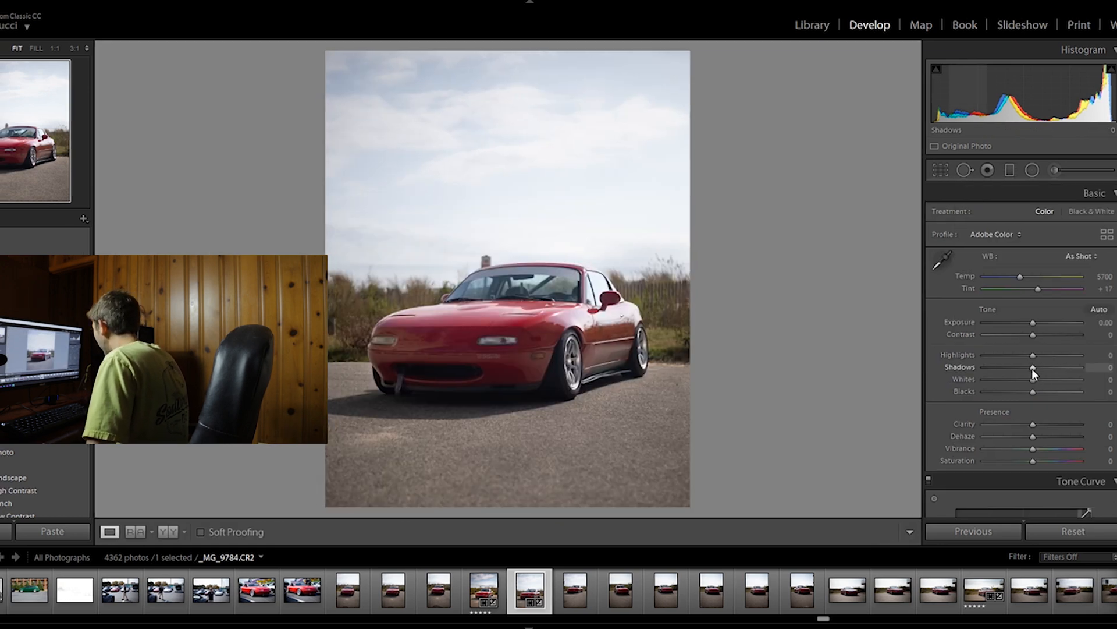
{"action": "left_click_drag", "start_coordinate": [1030, 367], "coordinate": [1041, 367]}
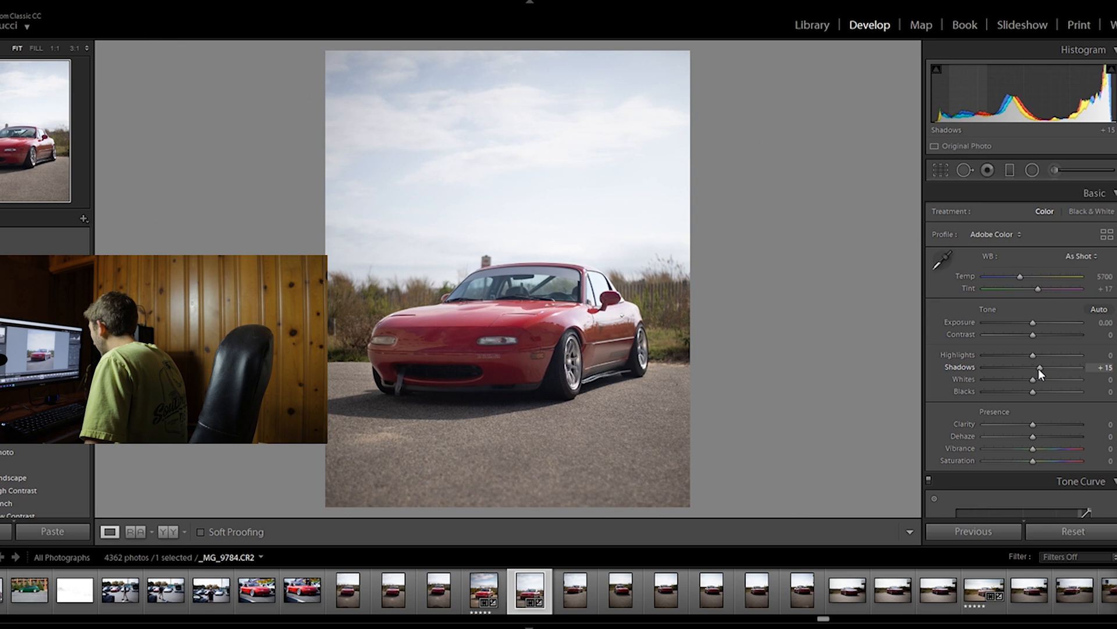
{"action": "left_click_drag", "start_coordinate": [1052, 424], "coordinate": [1065, 423]}
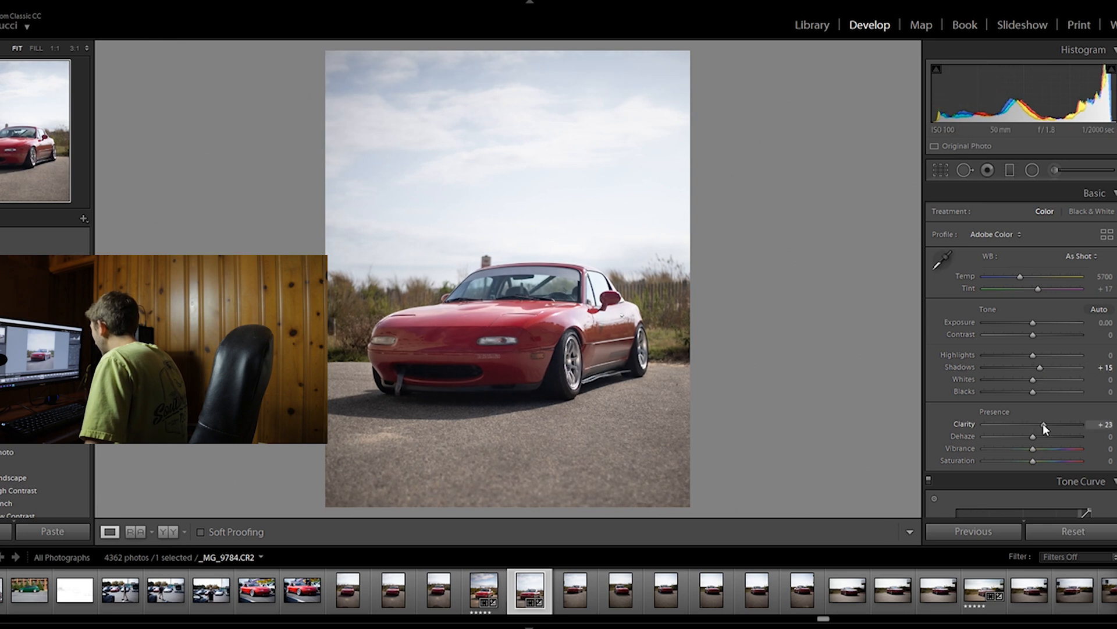
{"action": "left_click_drag", "start_coordinate": [1058, 423], "coordinate": [1054, 423]}
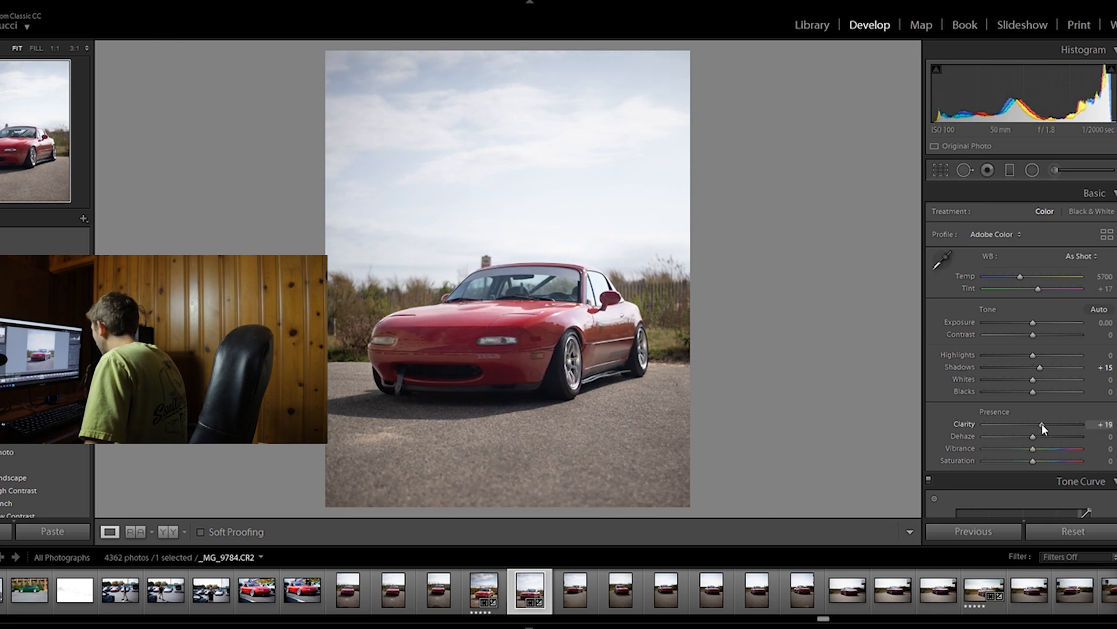
{"action": "left_click_drag", "start_coordinate": [1060, 425], "coordinate": [1056, 424]}
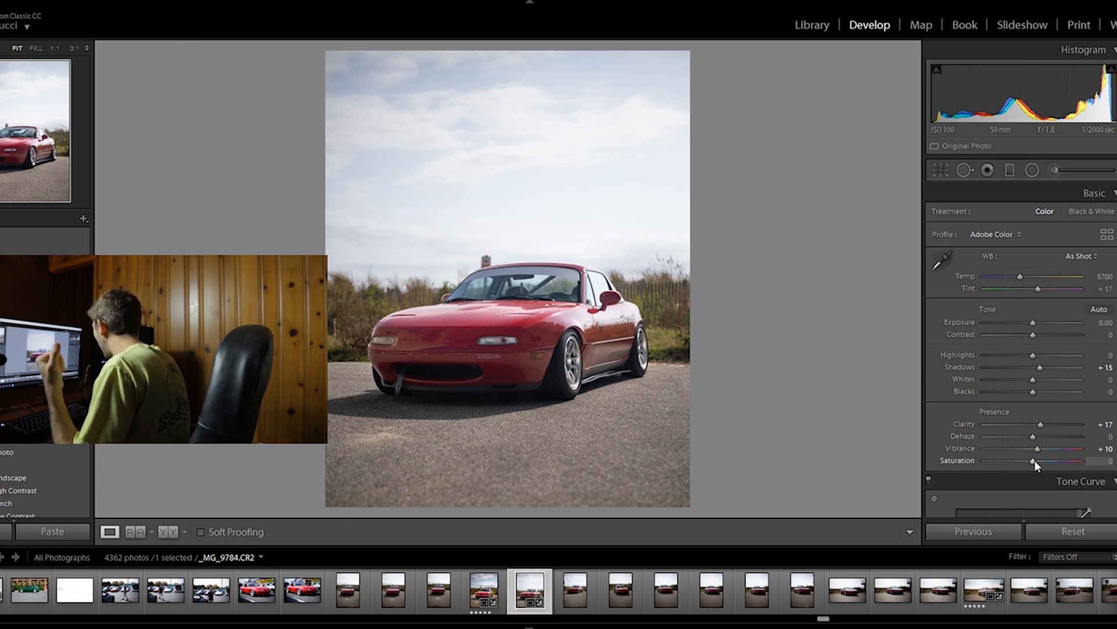
Set Vibrance and Saturation to +10 and lower Highlights to -62
{"action": "left_click_drag", "start_coordinate": [1012, 461], "coordinate": [1039, 461]}
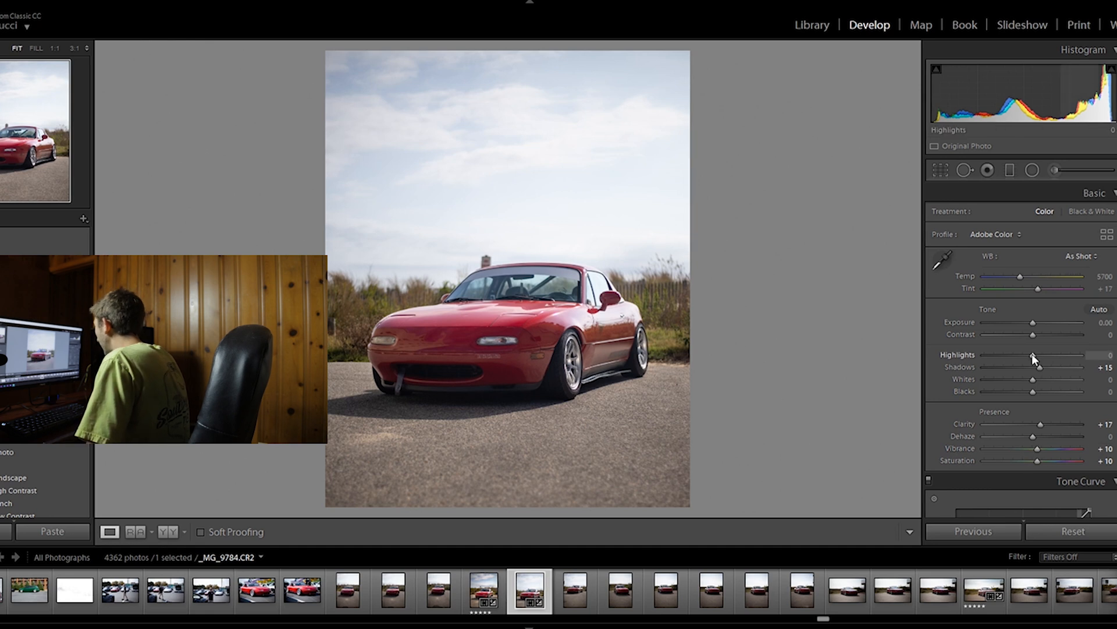
{"action": "left_click_drag", "start_coordinate": [1053, 355], "coordinate": [1005, 355]}
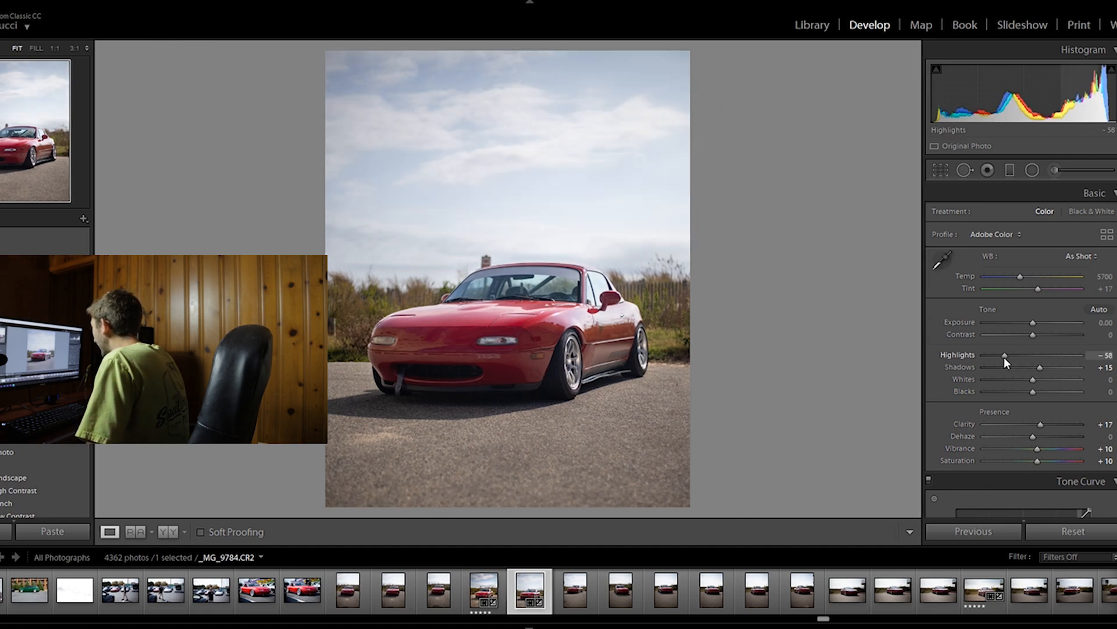
{"action": "left_click_drag", "start_coordinate": [1005, 355], "coordinate": [1001, 355]}
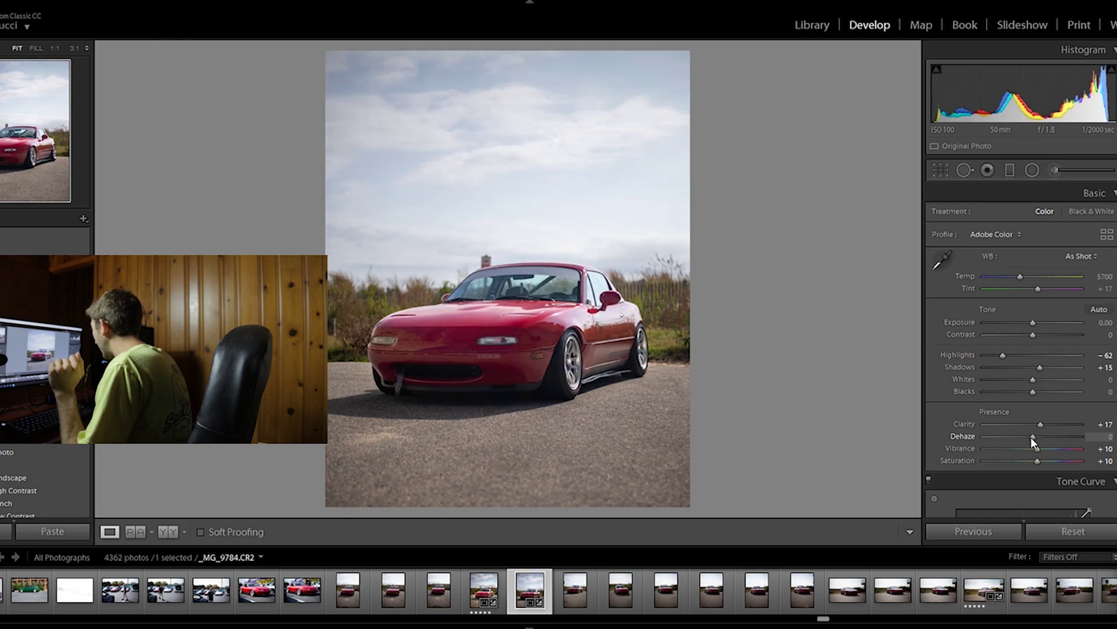
Settle Dehaze at a subtle +7, with Contrast +5 and Whites +1
{"action": "left_click_drag", "start_coordinate": [1038, 436], "coordinate": [1036, 436]}
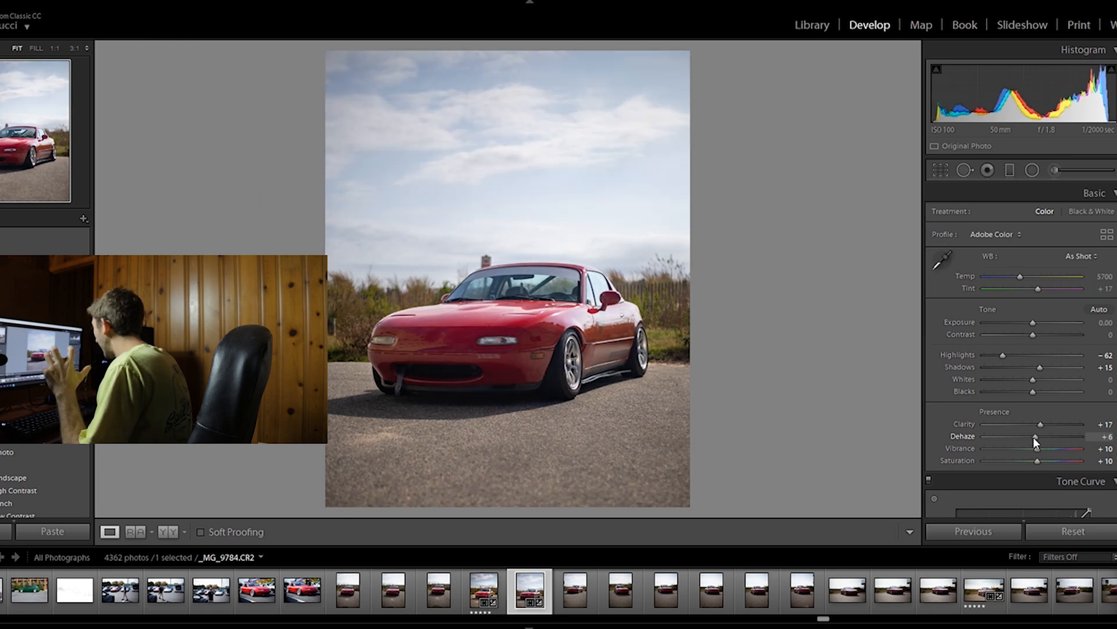
{"action": "left_click_drag", "start_coordinate": [1035, 438], "coordinate": [1039, 437]}
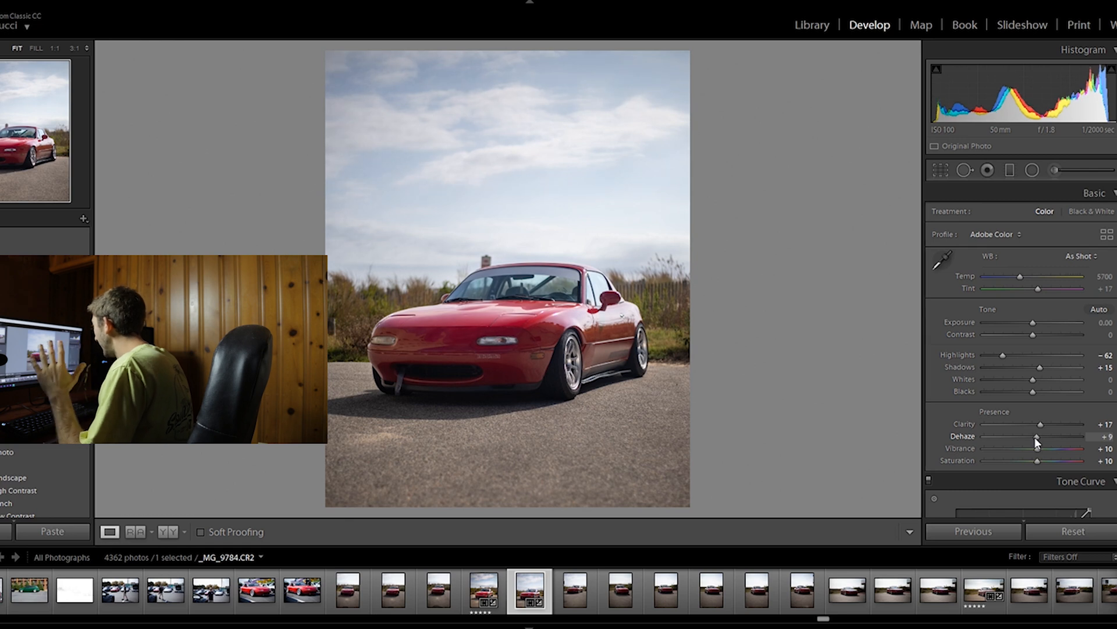
{"action": "left_click_drag", "start_coordinate": [1037, 437], "coordinate": [1048, 437]}
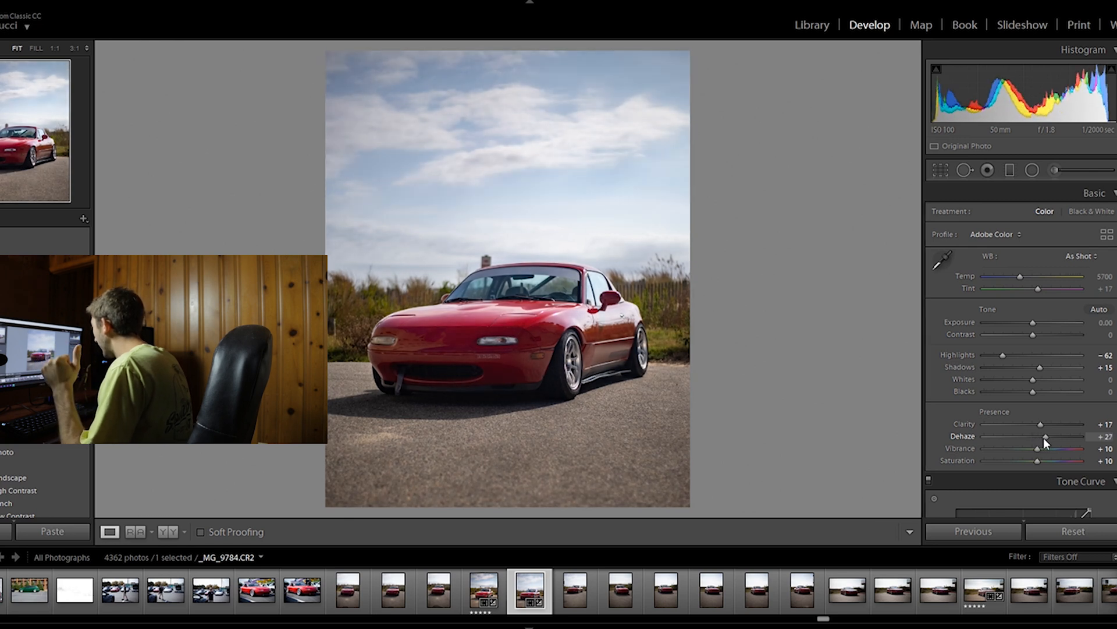
{"action": "left_click_drag", "start_coordinate": [1046, 436], "coordinate": [1036, 436]}
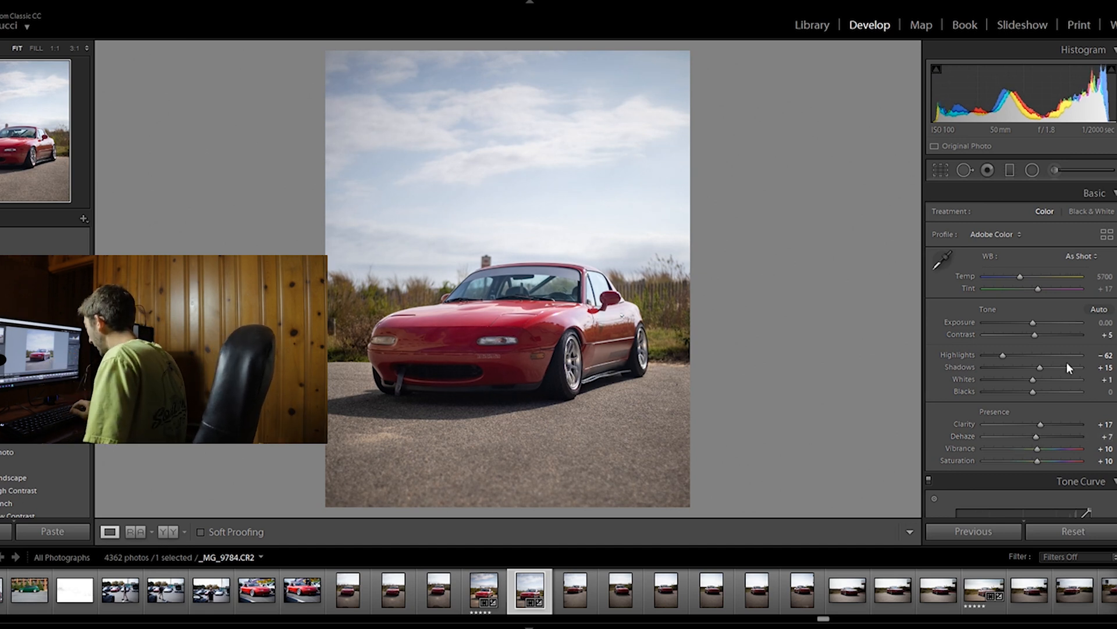
{"action": "left_click", "coordinate": [142, 532]}
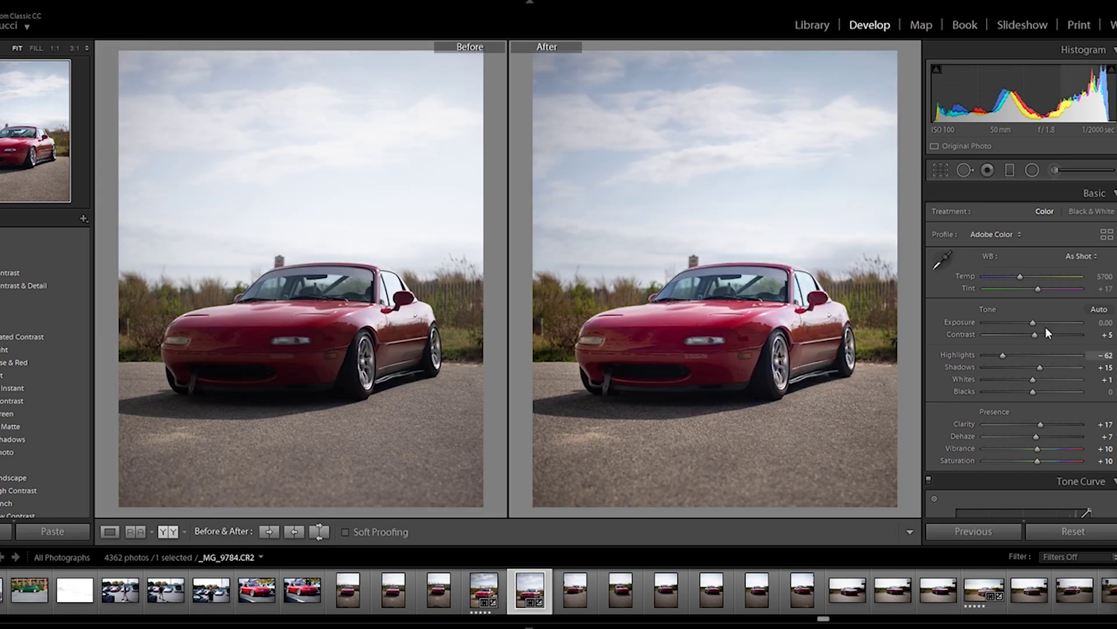
{"action": "mouse_move", "coordinate": [670, 303]}
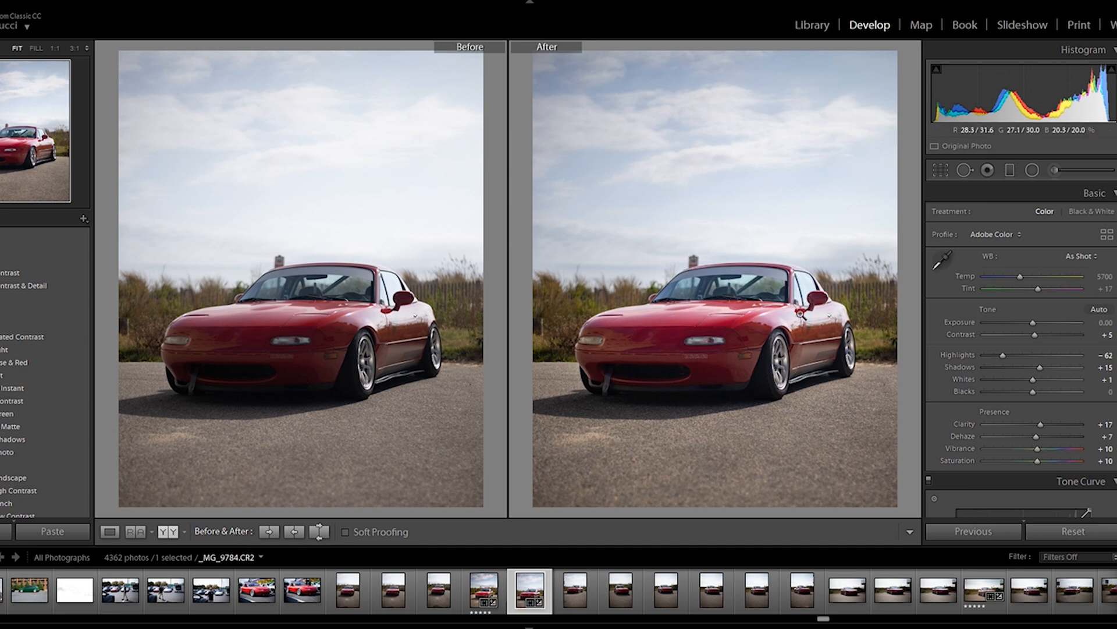
{"action": "left_click", "coordinate": [109, 531]}
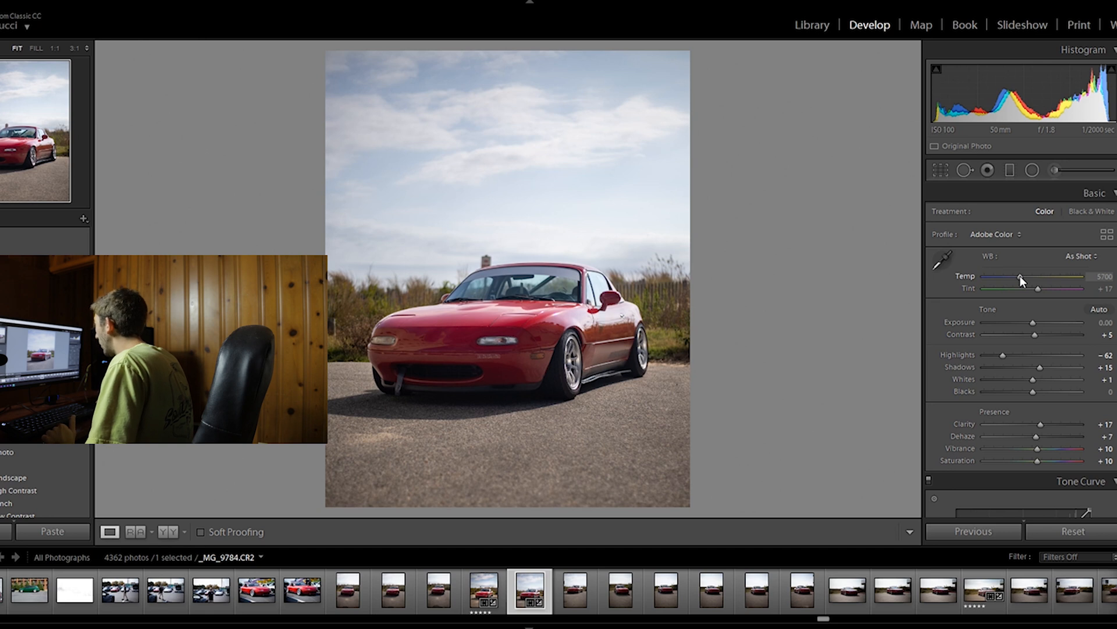
Warm the white balance temperature to 5907 and move down to the HSL/Color panel
{"action": "left_click_drag", "start_coordinate": [1019, 276], "coordinate": [1024, 276]}
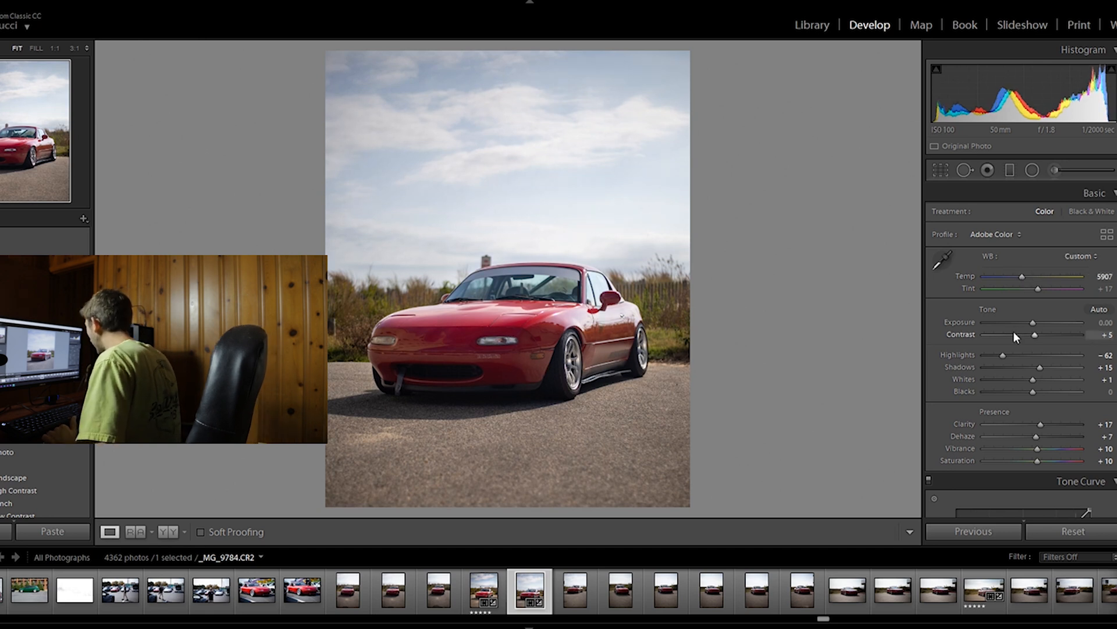
{"action": "scroll", "scroll_direction": "down", "scroll_amount": 3}
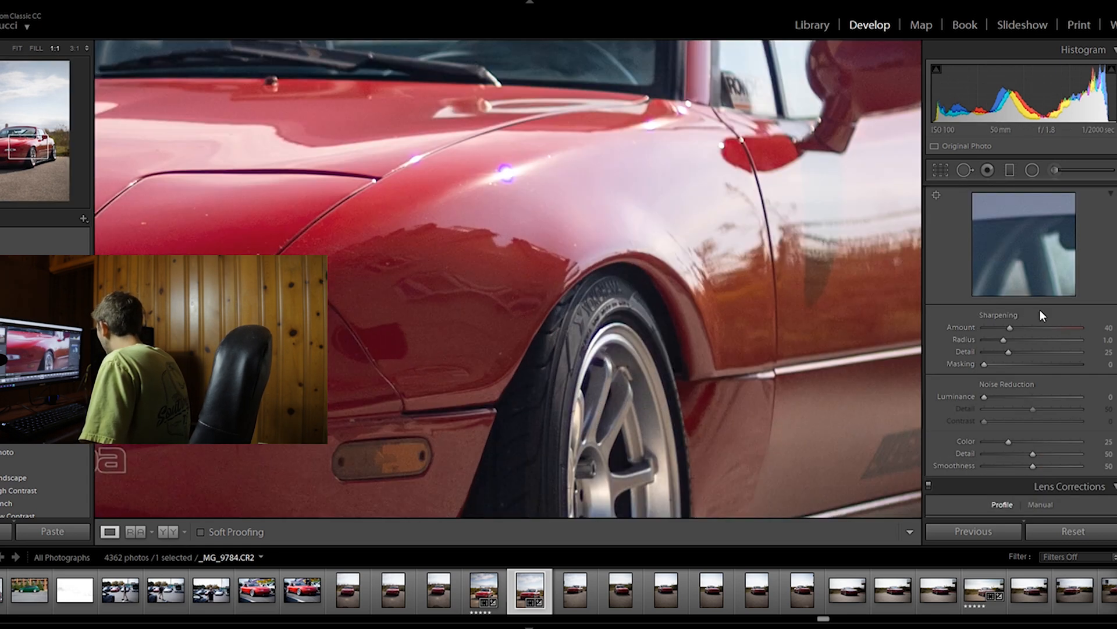
{"action": "left_click_drag", "start_coordinate": [1009, 328], "coordinate": [1036, 328]}
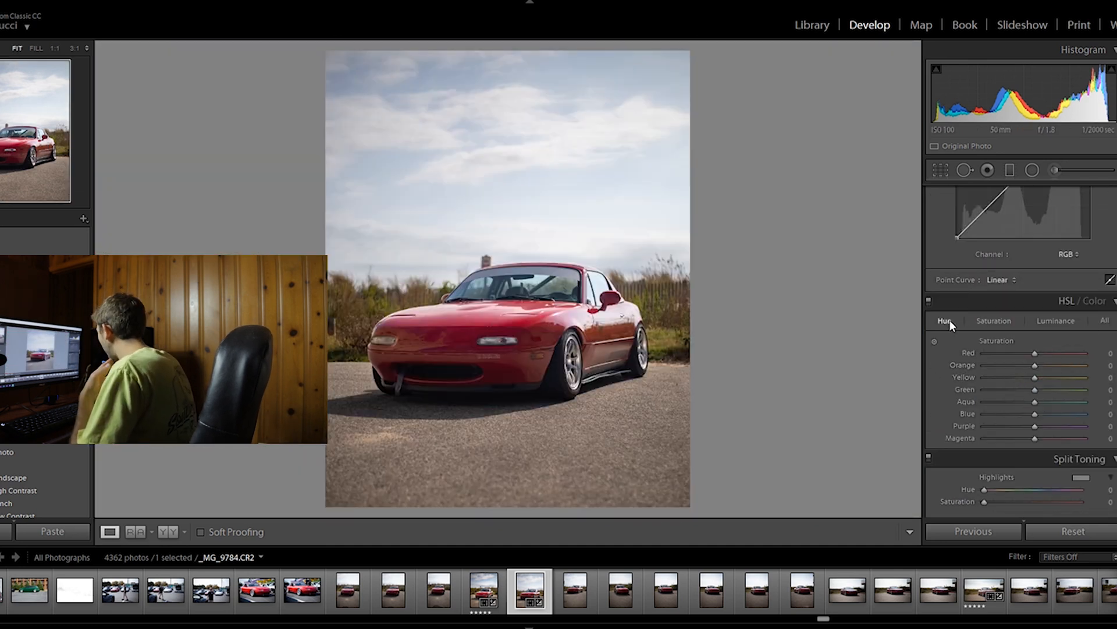
In HSL Hue, set Yellow to -12 and Green to -11
{"action": "left_click", "coordinate": [944, 321]}
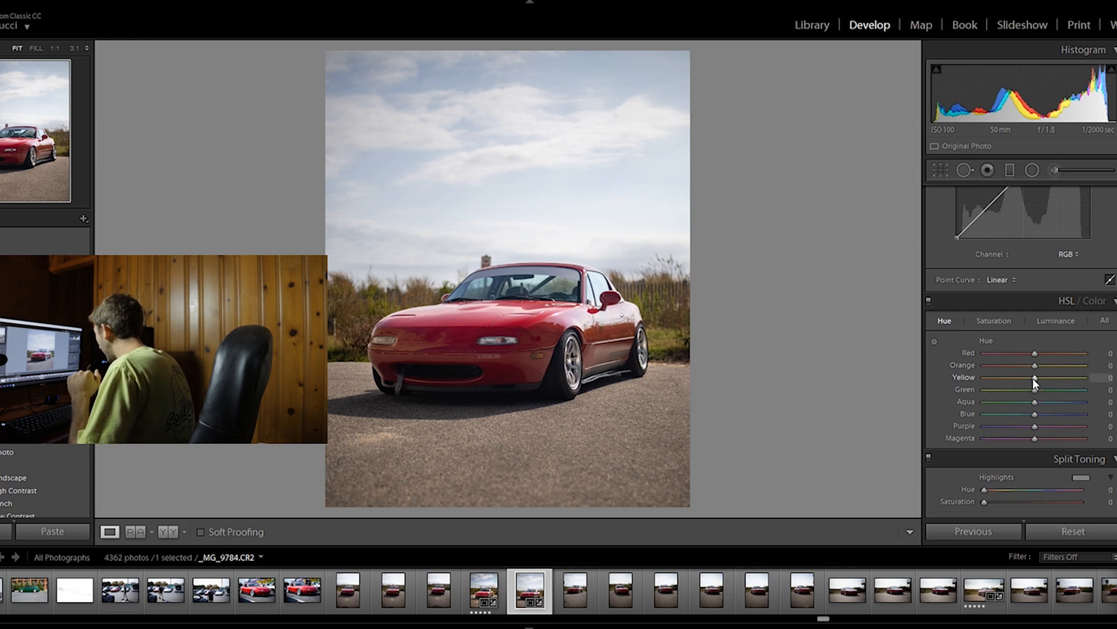
{"action": "left_click_drag", "start_coordinate": [1034, 377], "coordinate": [1029, 377]}
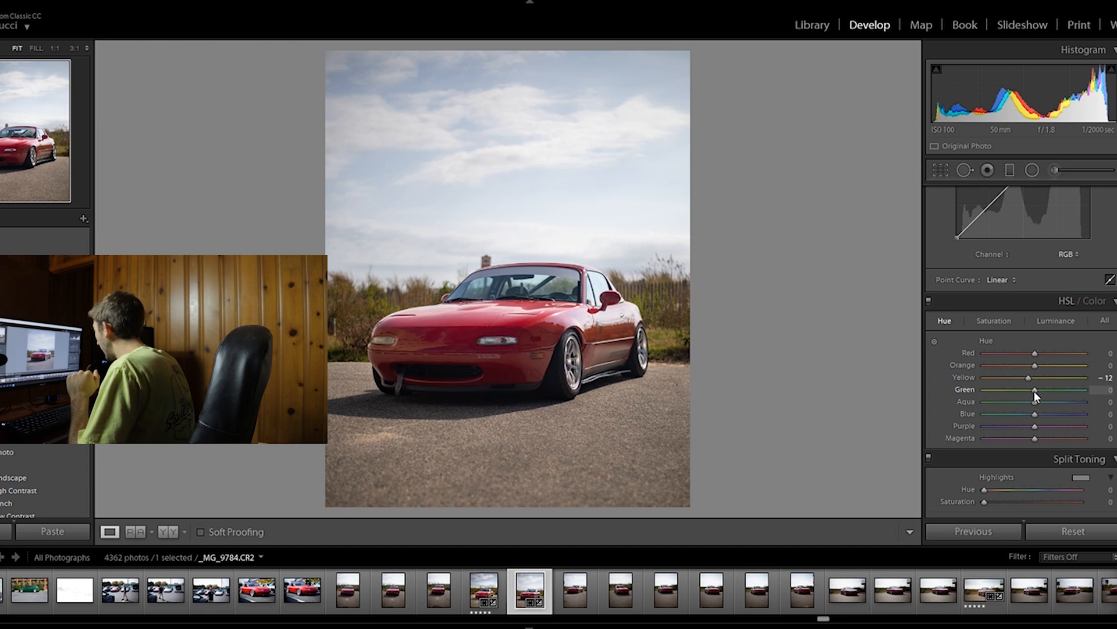
{"action": "left_click_drag", "start_coordinate": [1035, 390], "coordinate": [1031, 391]}
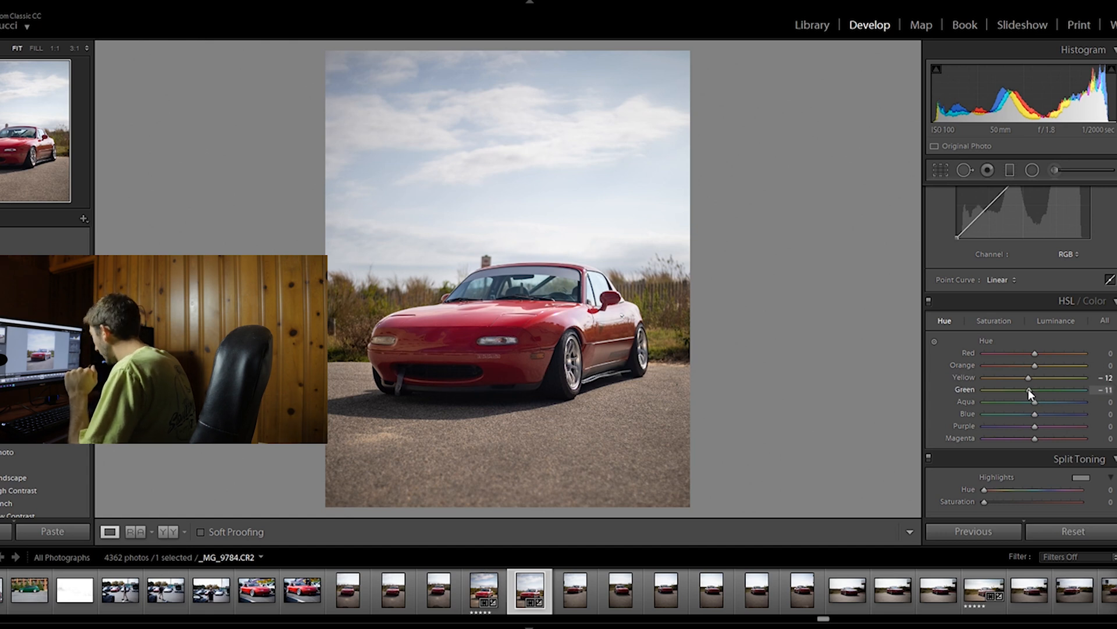
{"action": "left_click", "coordinate": [993, 320]}
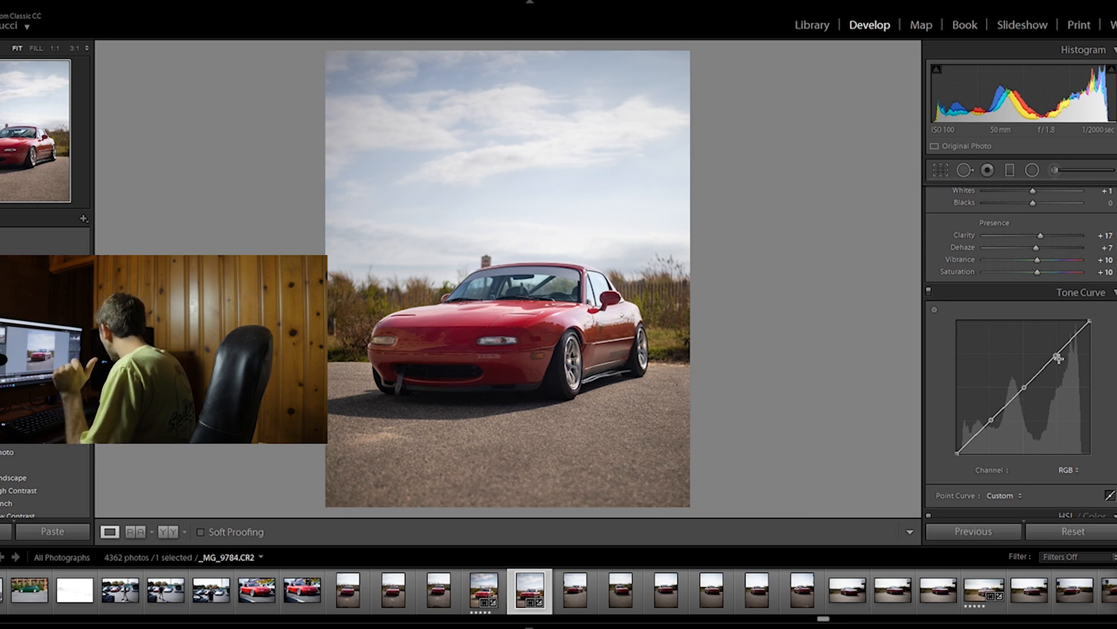
Lower the tone curve's upper highlight point to about 69% for more contrast
{"action": "left_click_drag", "start_coordinate": [1058, 358], "coordinate": [1057, 364]}
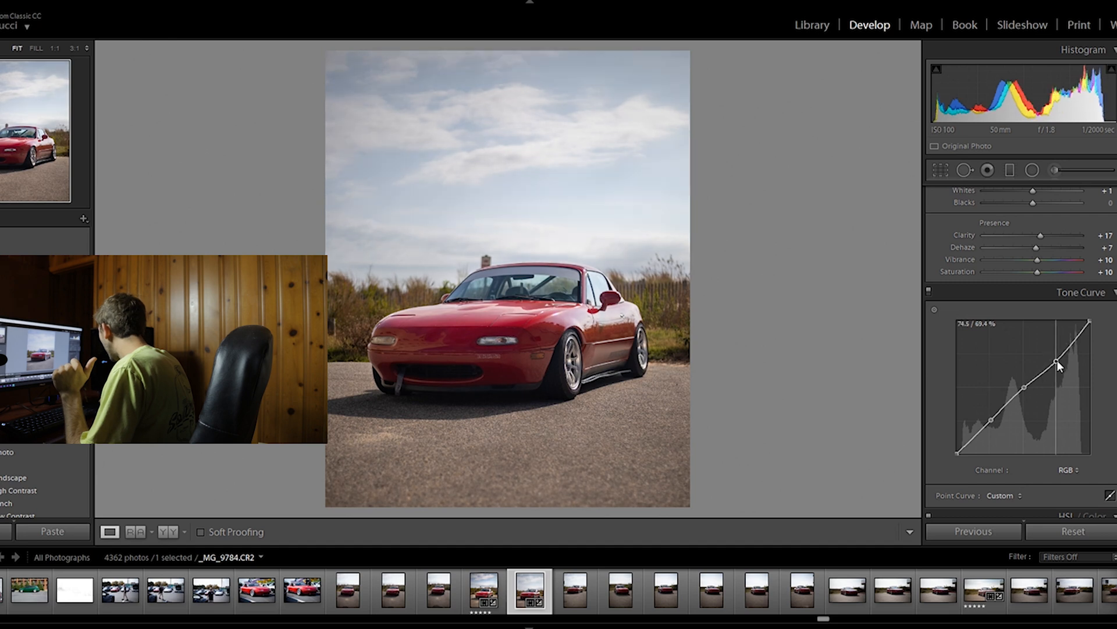
{"action": "left_click_drag", "start_coordinate": [1057, 363], "coordinate": [991, 420]}
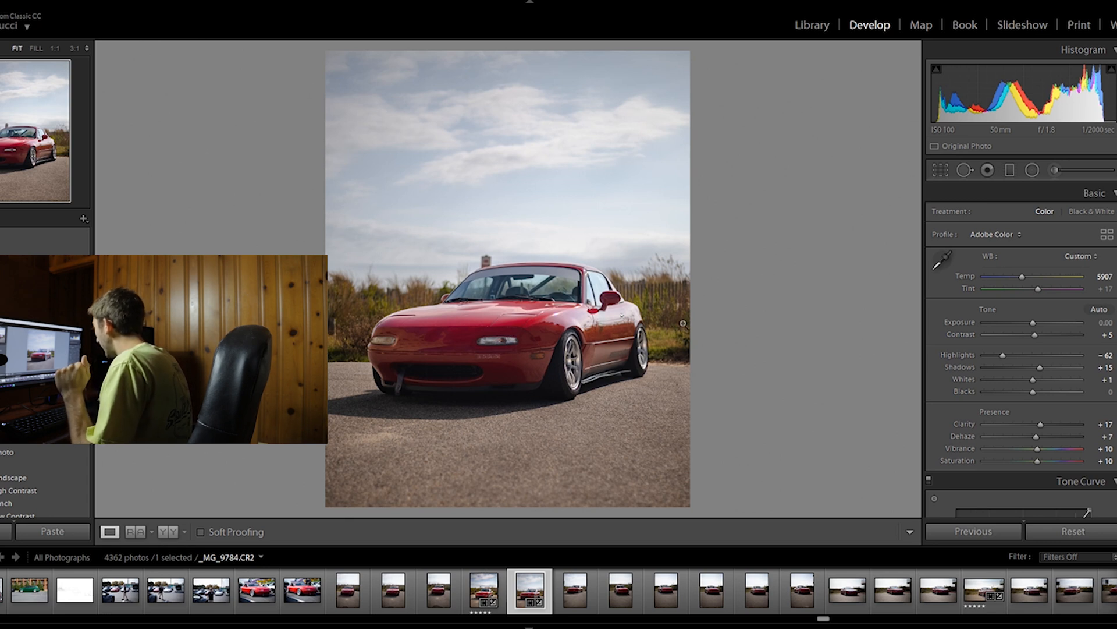
{"action": "mouse_move", "coordinate": [517, 290]}
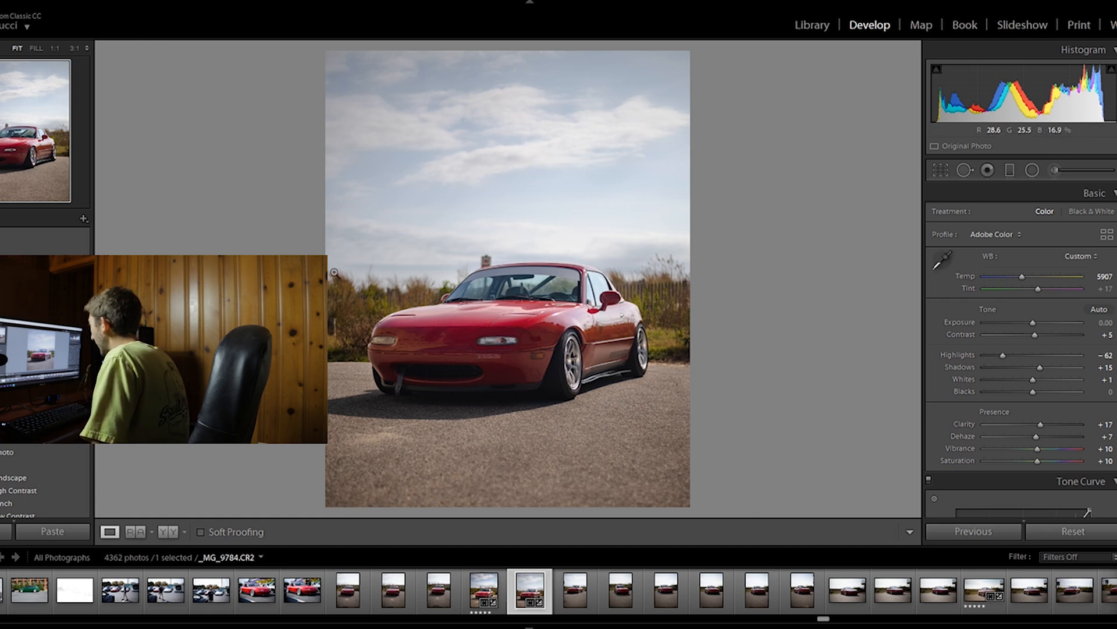
{"action": "mouse_move", "coordinate": [485, 243]}
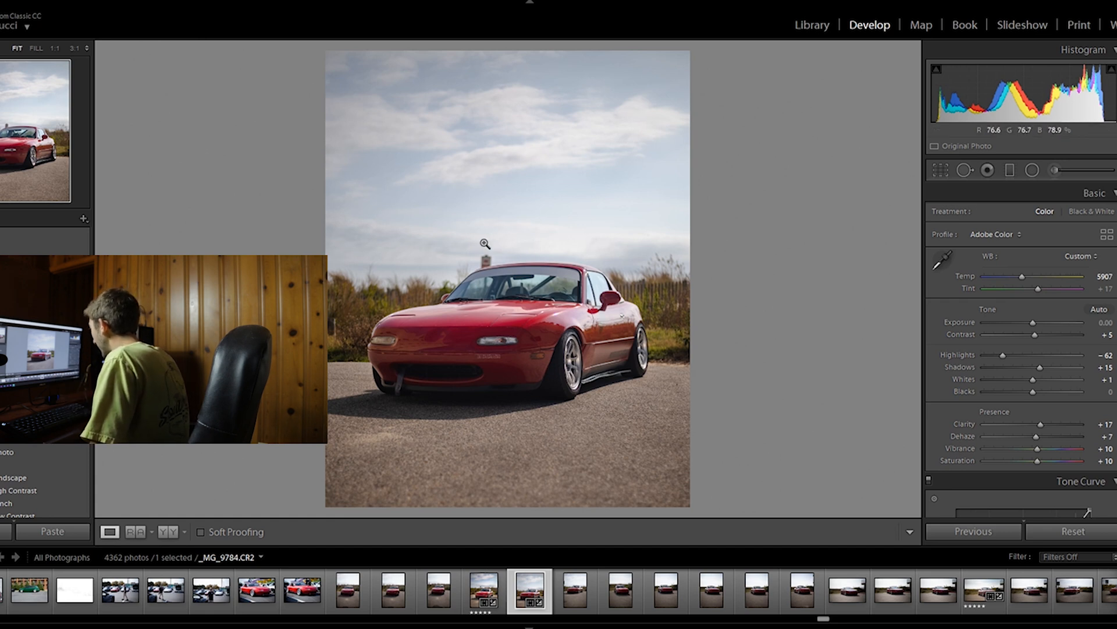
{"action": "mouse_move", "coordinate": [879, 96]}
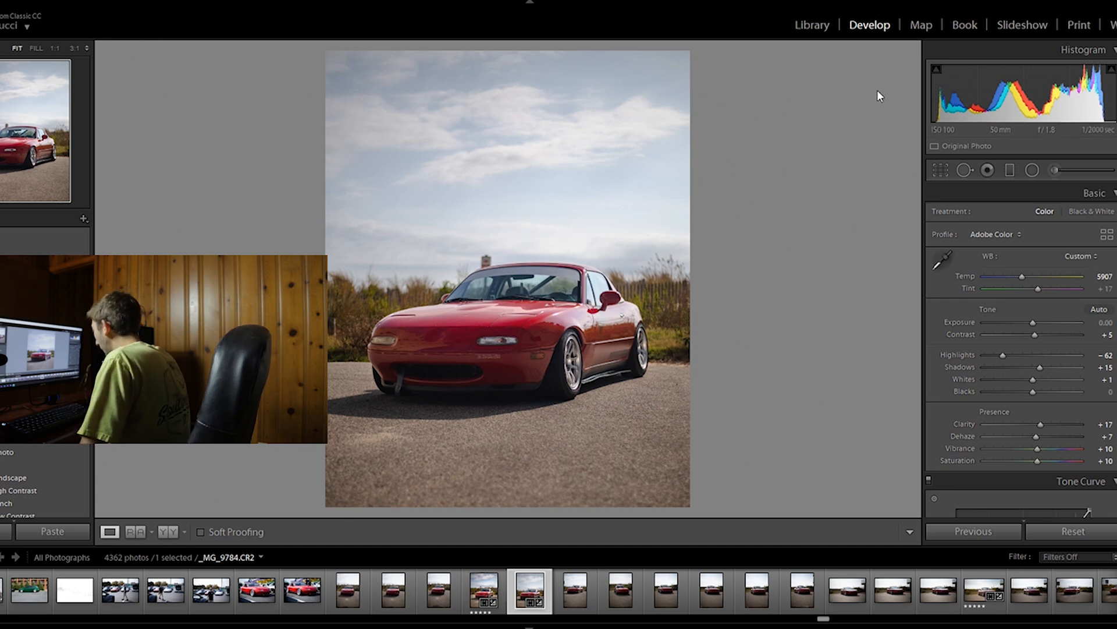
Open the edited red convertible photo in Adobe Photoshop CC 2019
{"action": "right_click", "coordinate": [530, 600]}
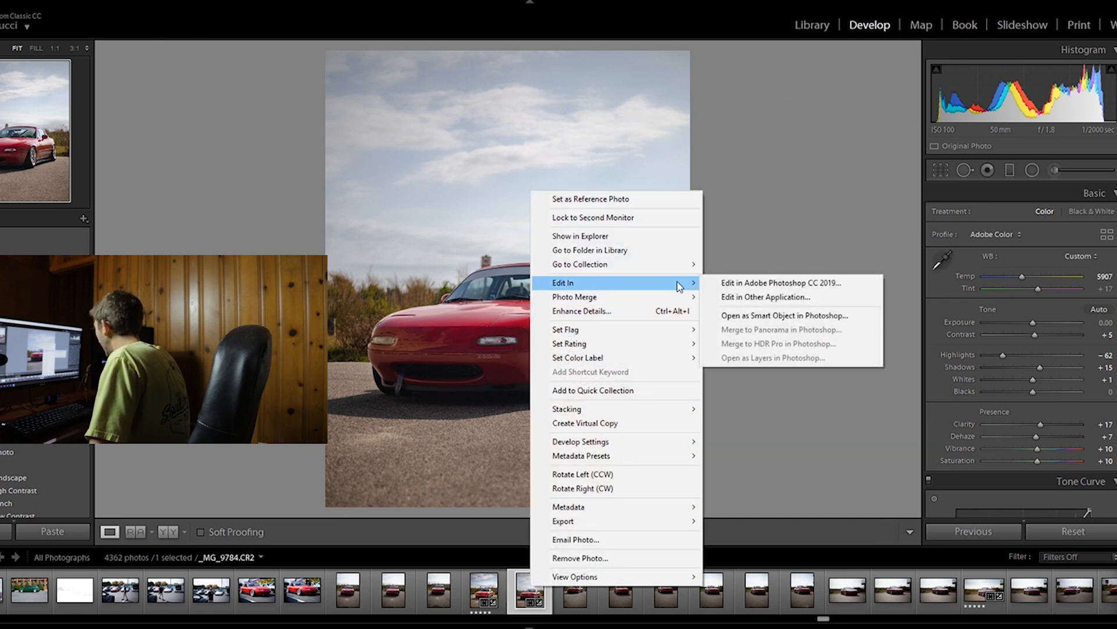
{"action": "left_click", "coordinate": [781, 282]}
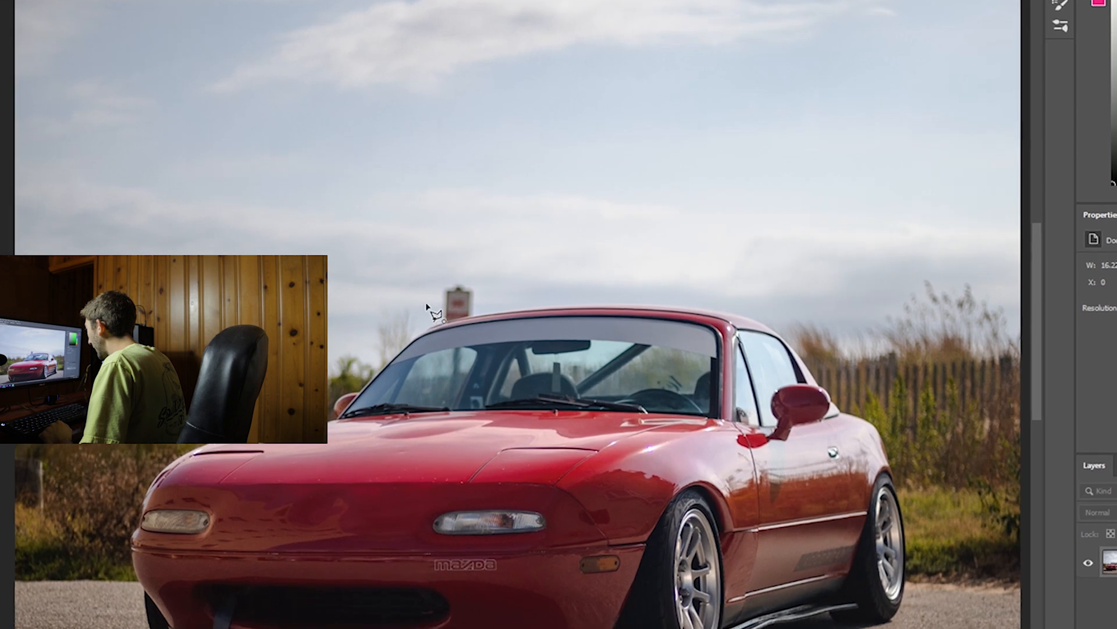
Trace the small sign behind the car's roof with the Polygonal Lasso
{"action": "left_click", "coordinate": [52, 8]}
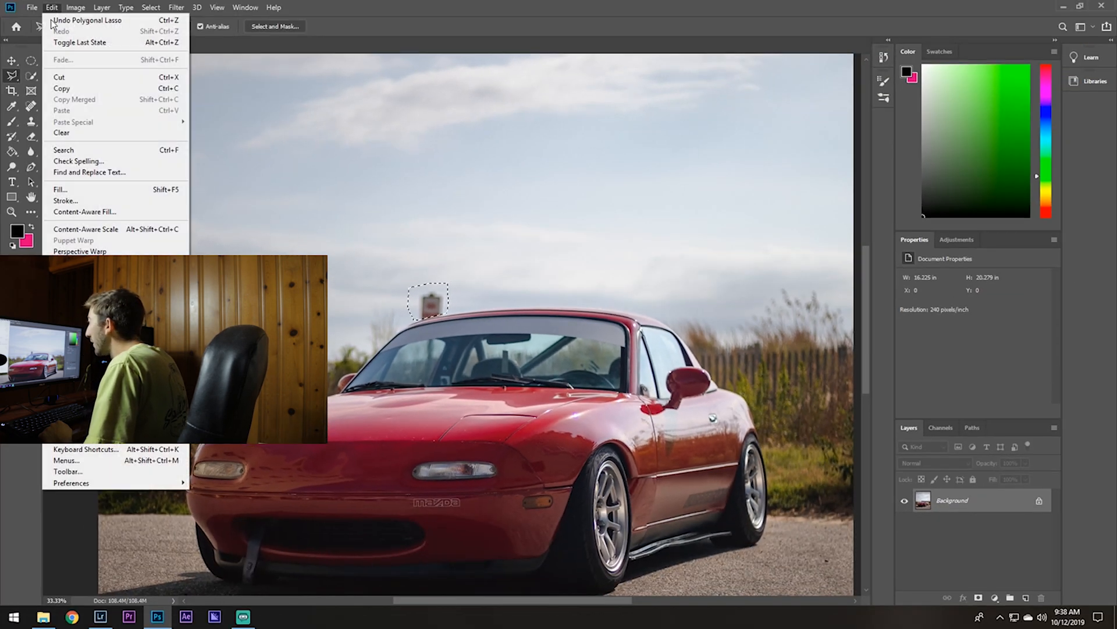
{"action": "mouse_move", "coordinate": [84, 212]}
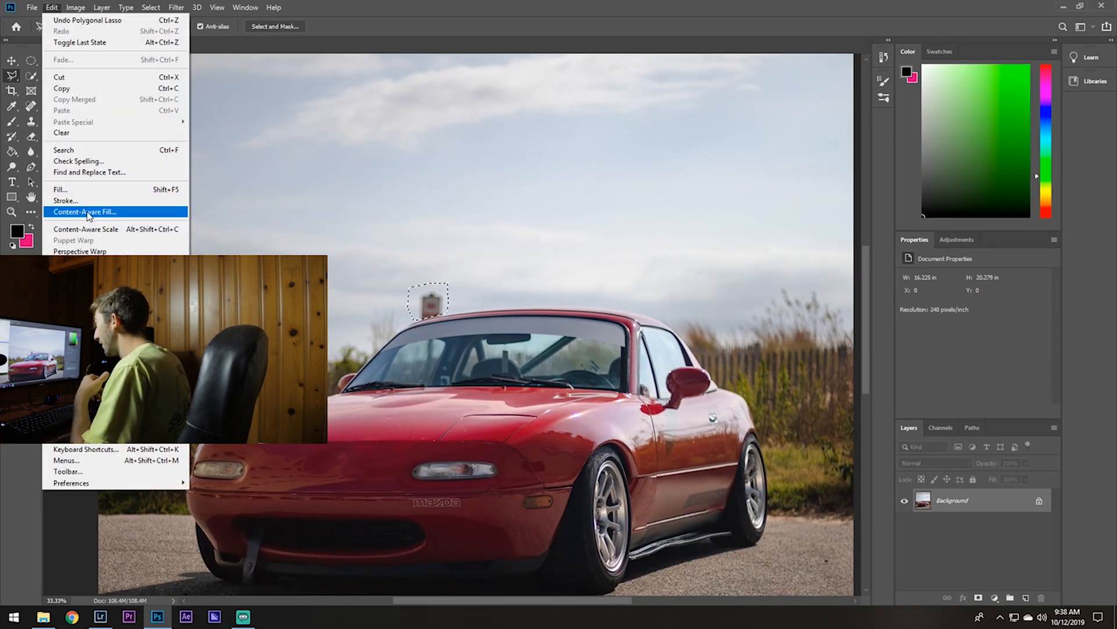
Content-Aware Fill the selected sign, outputting the result to a new layer
{"action": "left_click", "coordinate": [83, 211]}
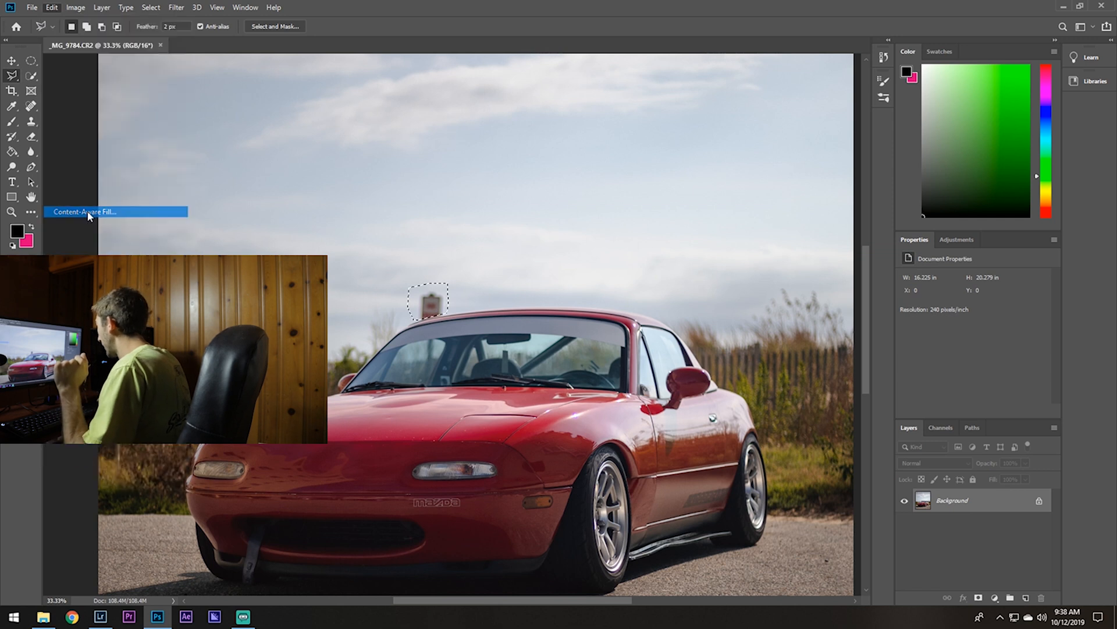
{"action": "left_click", "coordinate": [87, 211]}
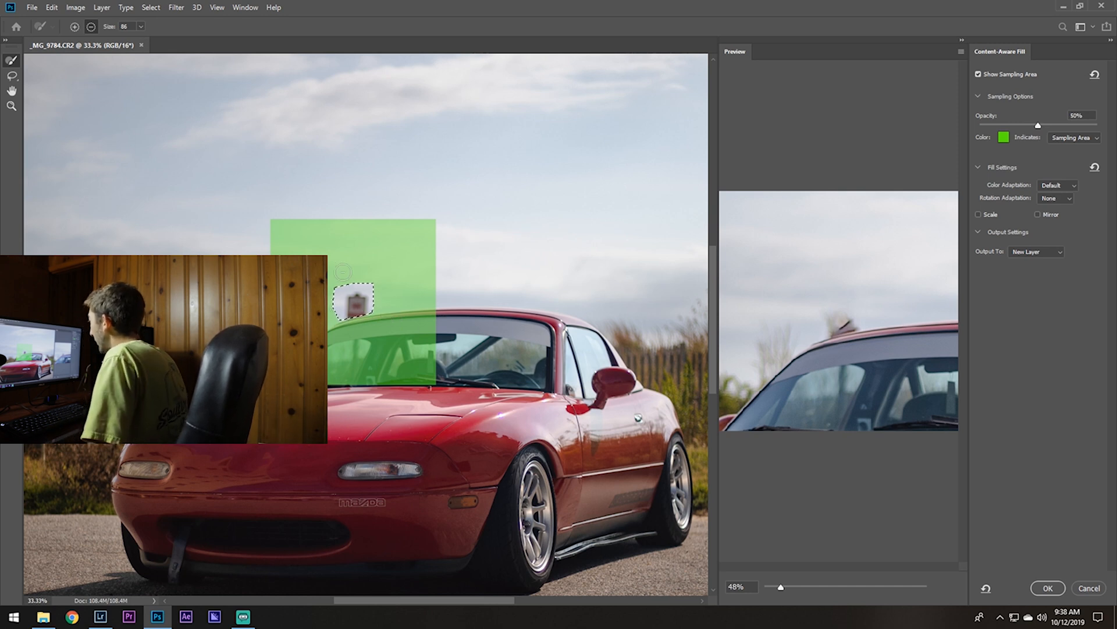
{"action": "left_click", "coordinate": [1047, 588]}
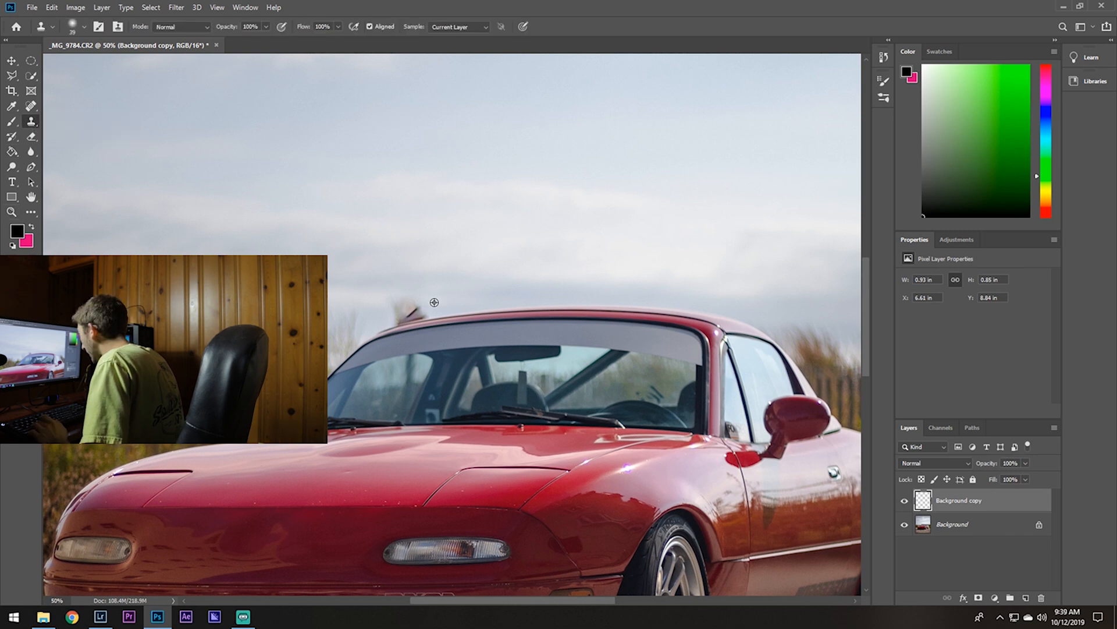
{"action": "mouse_move", "coordinate": [417, 297]}
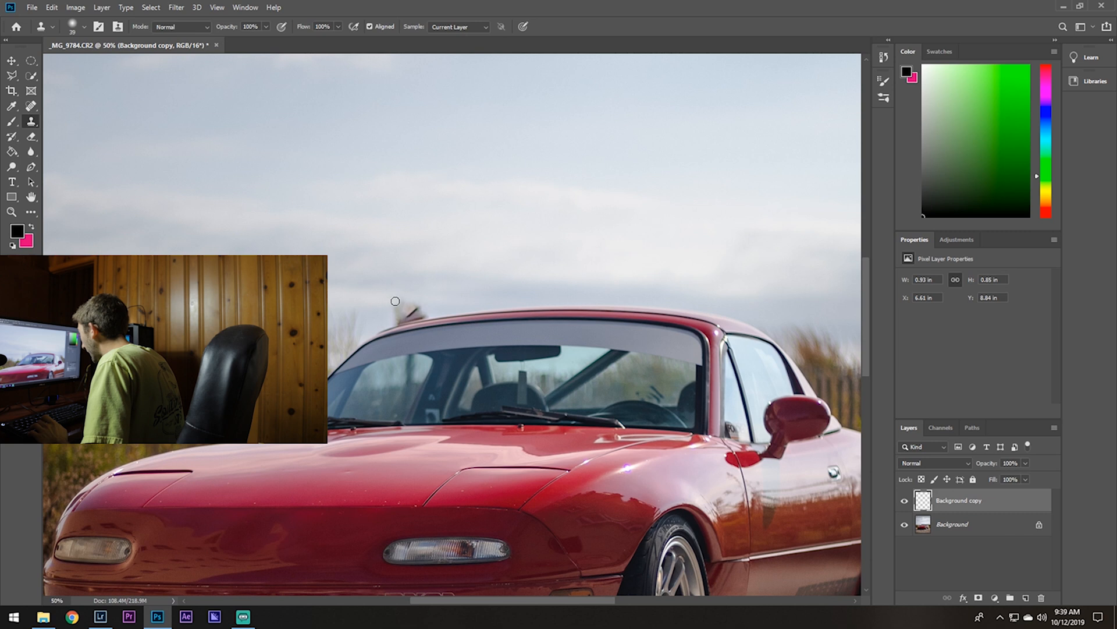
{"action": "mouse_move", "coordinate": [396, 312]}
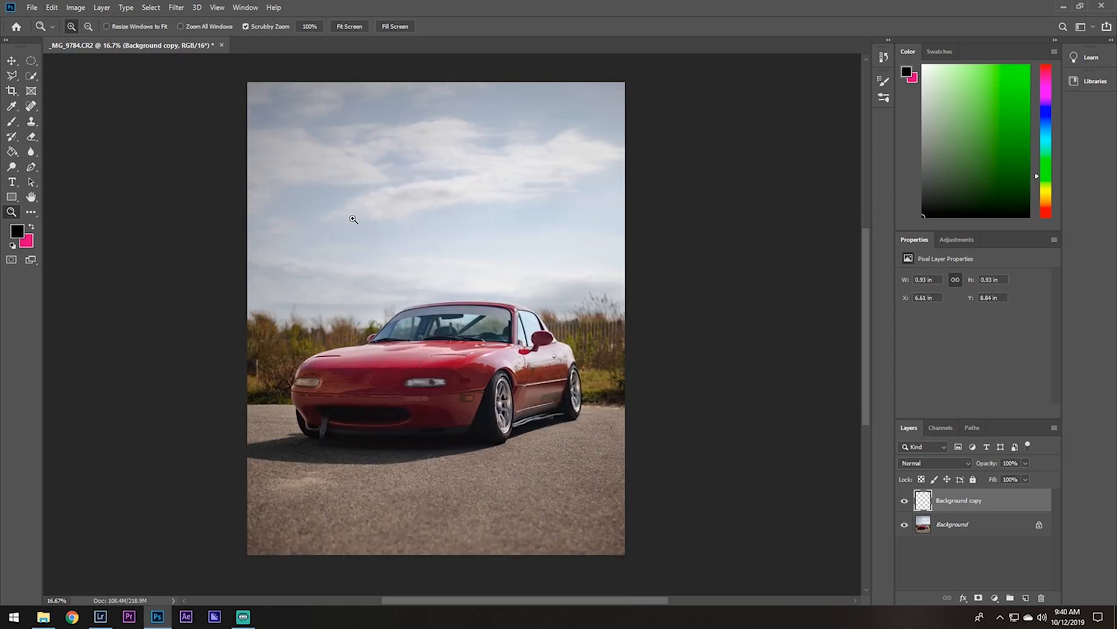
{"action": "mouse_move", "coordinate": [213, 223]}
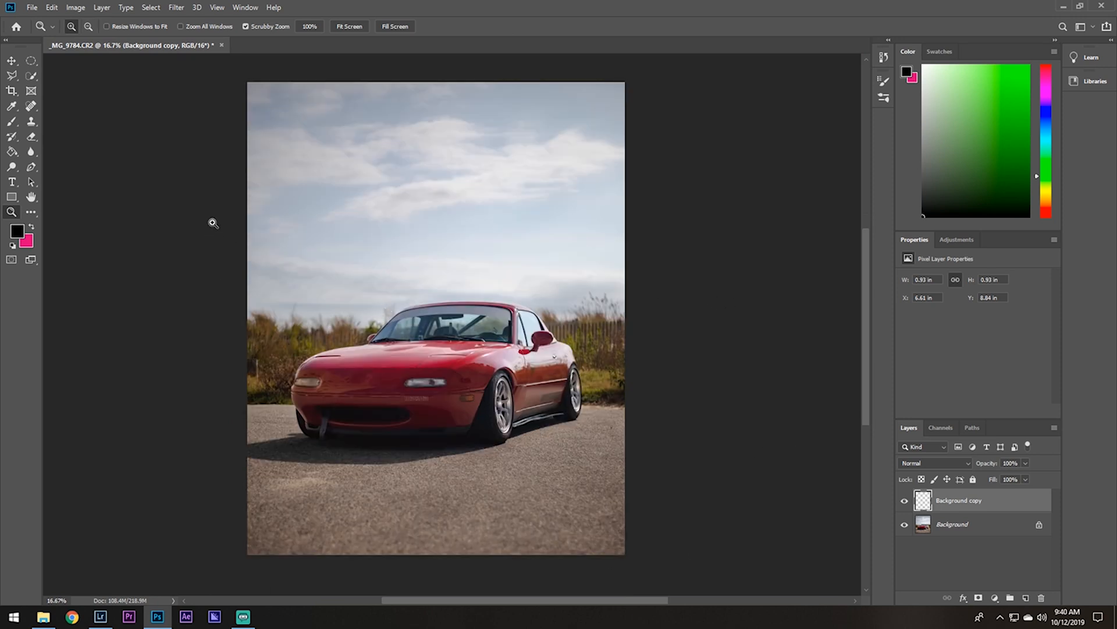
{"action": "mouse_move", "coordinate": [208, 215]}
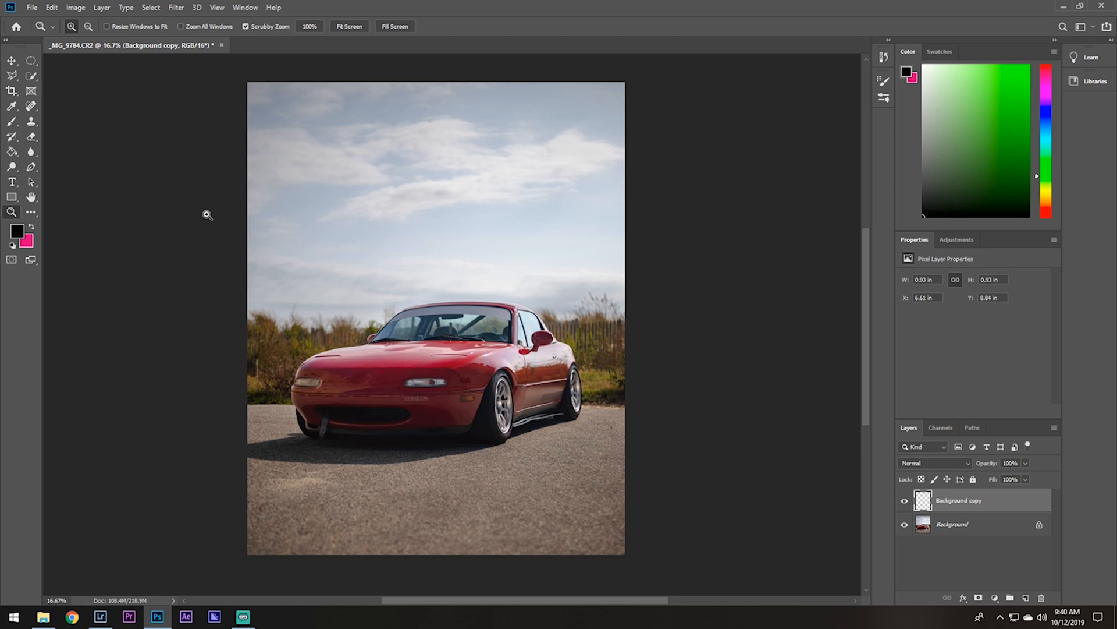
{"action": "mouse_move", "coordinate": [138, 130]}
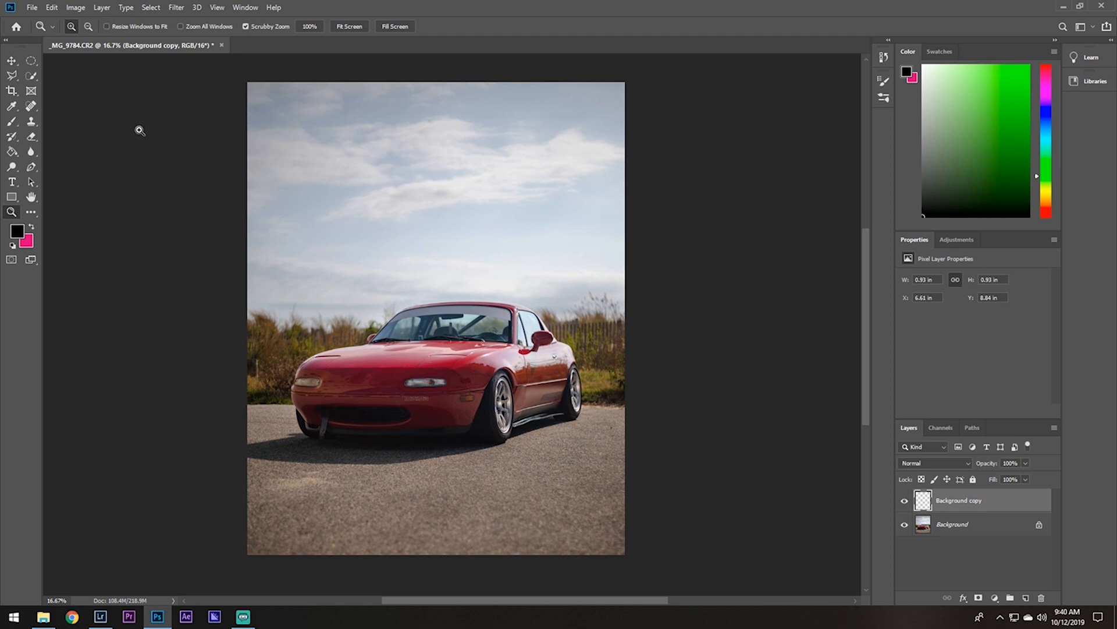
Begin exporting the retouched car photo from Photoshop's File menu
{"action": "left_click", "coordinate": [40, 8]}
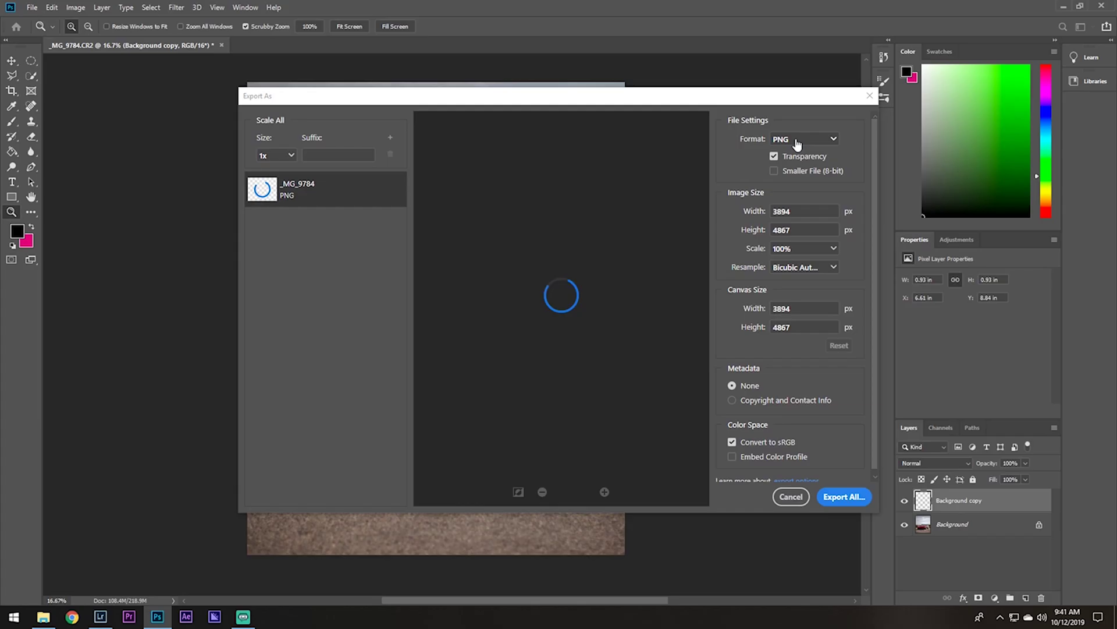
Choose the export image format for the retouched red car photo
{"action": "left_click", "coordinate": [804, 139]}
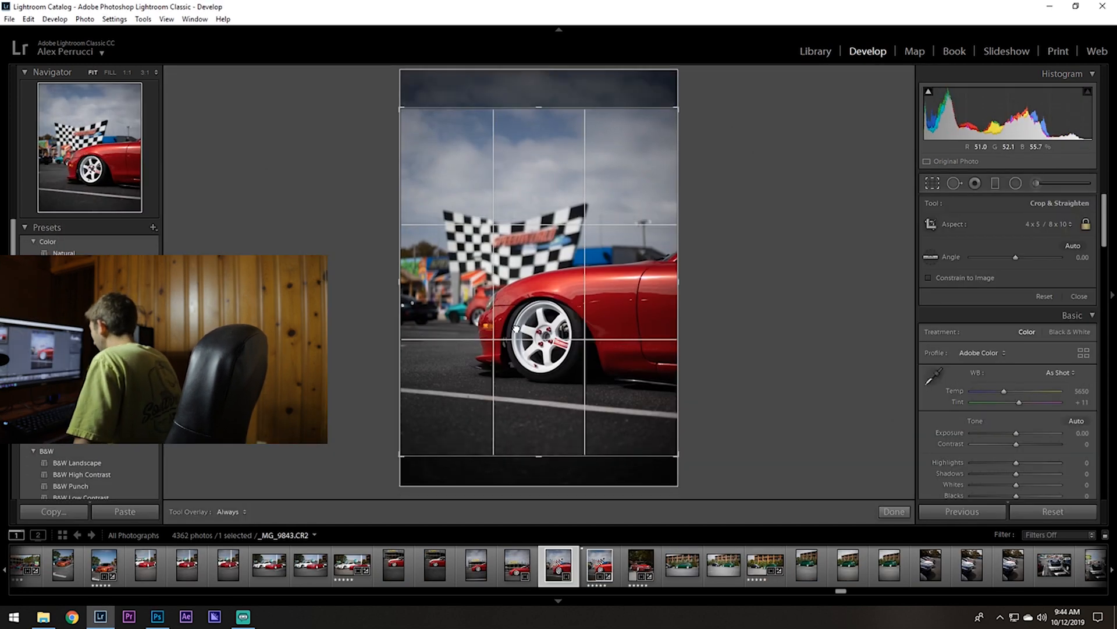
Apply the checkered-flag photo's crop, exit the brush, and set clarity +17 and vibrance +9
{"action": "left_click", "coordinate": [894, 512]}
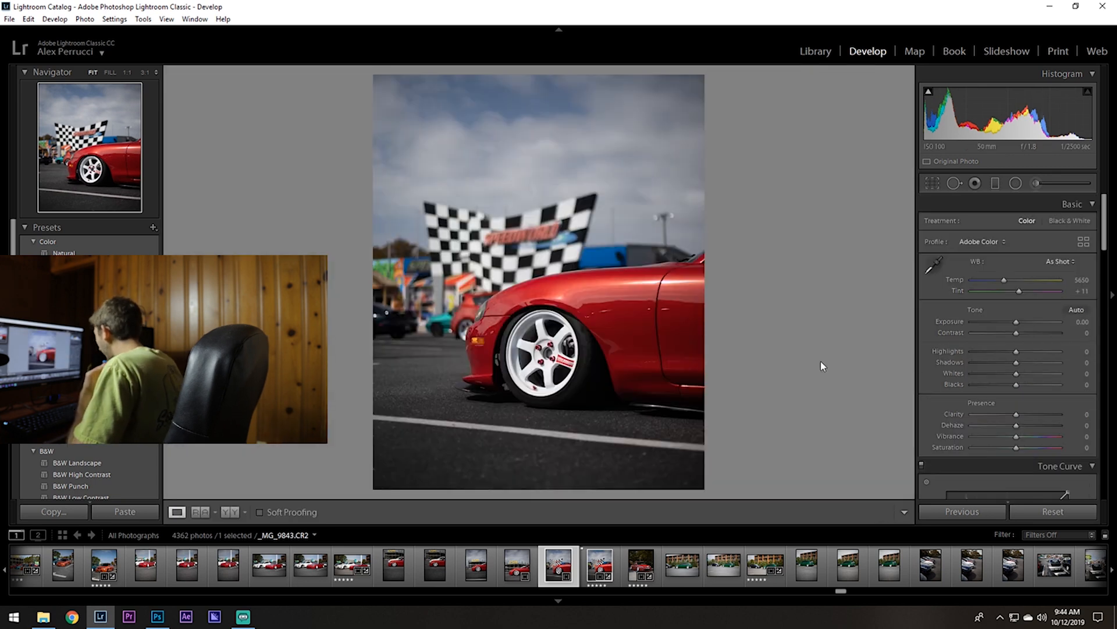
{"action": "mouse_move", "coordinate": [737, 290]}
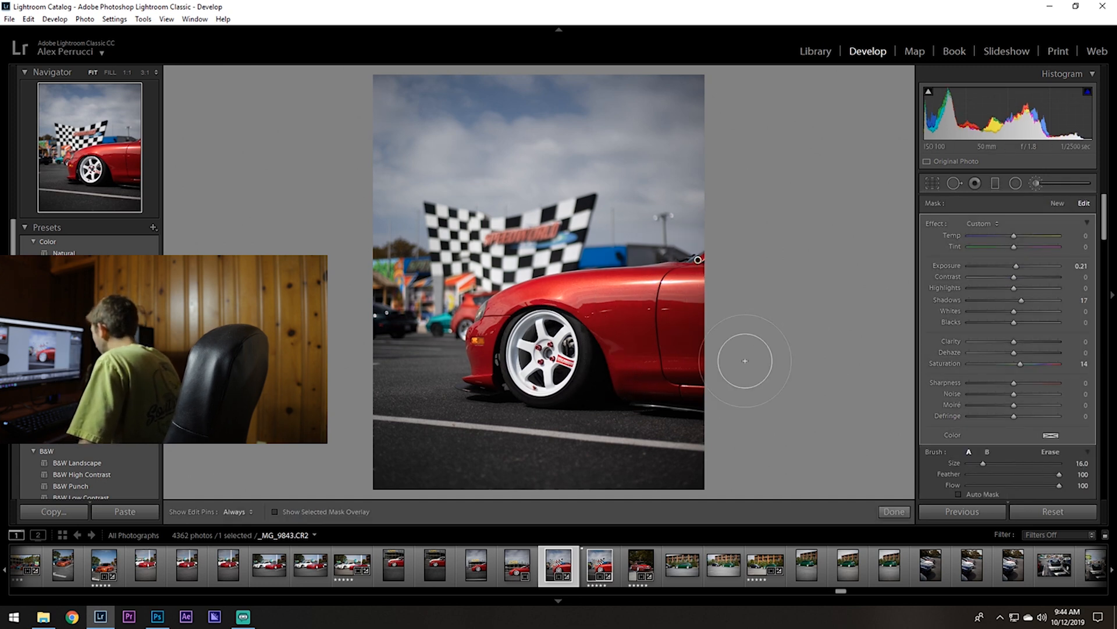
{"action": "left_click", "coordinate": [894, 511]}
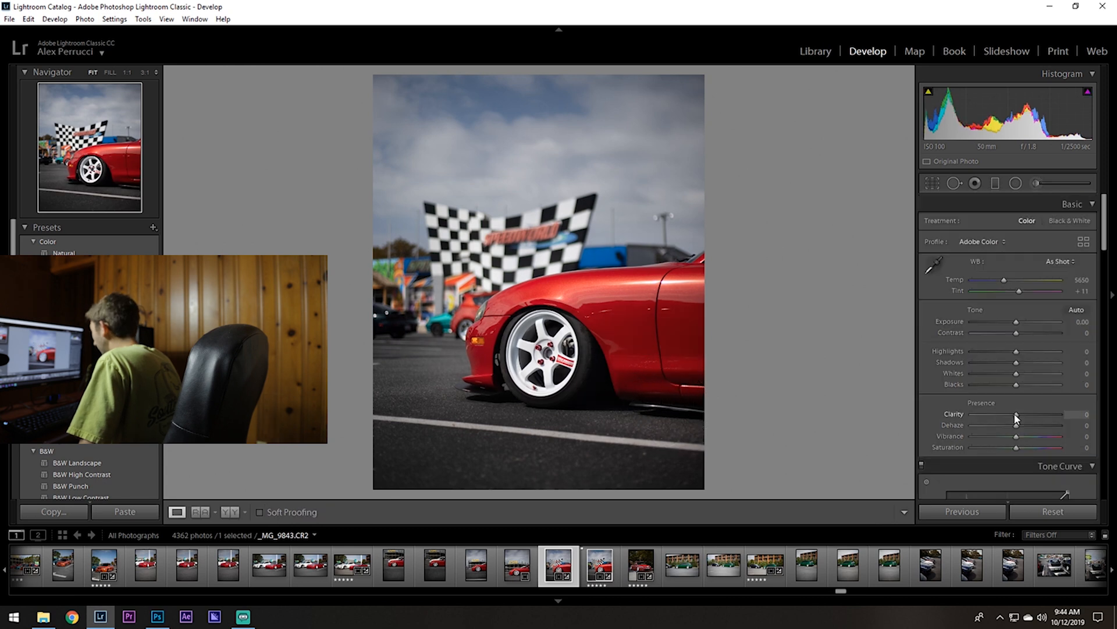
{"action": "left_click_drag", "start_coordinate": [1016, 414], "coordinate": [1025, 413]}
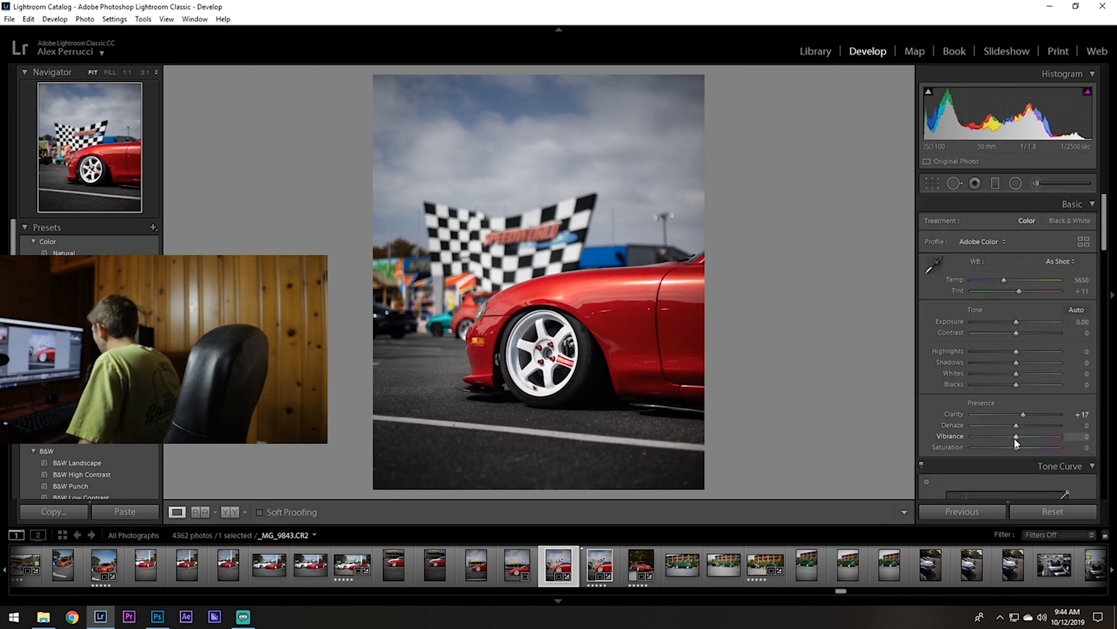
{"action": "left_click_drag", "start_coordinate": [1009, 447], "coordinate": [1019, 447]}
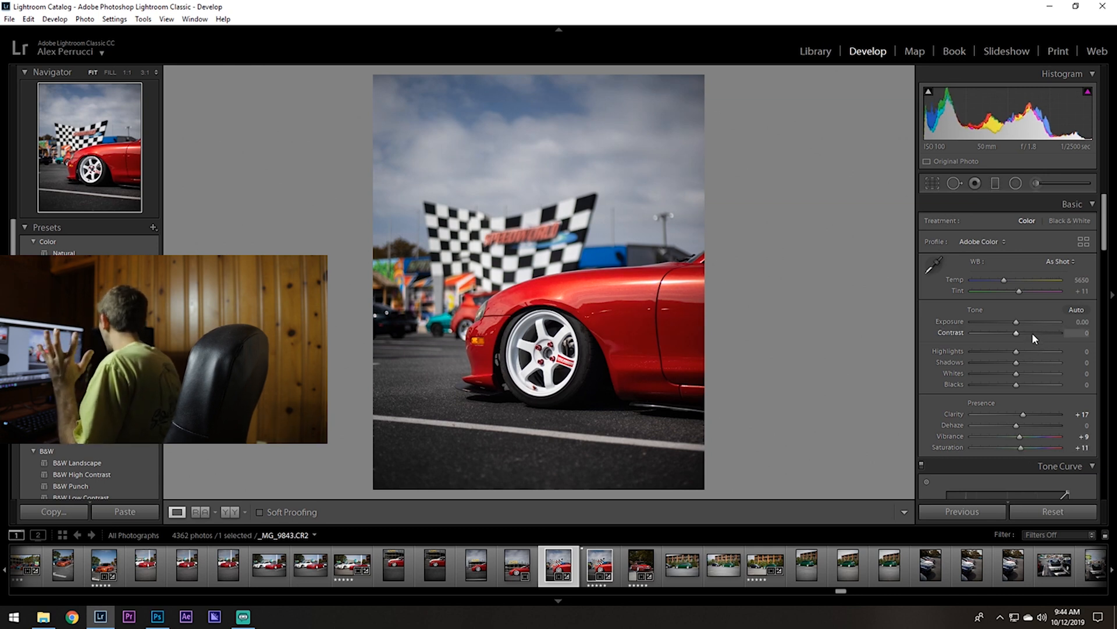
{"action": "mouse_move", "coordinate": [1008, 373]}
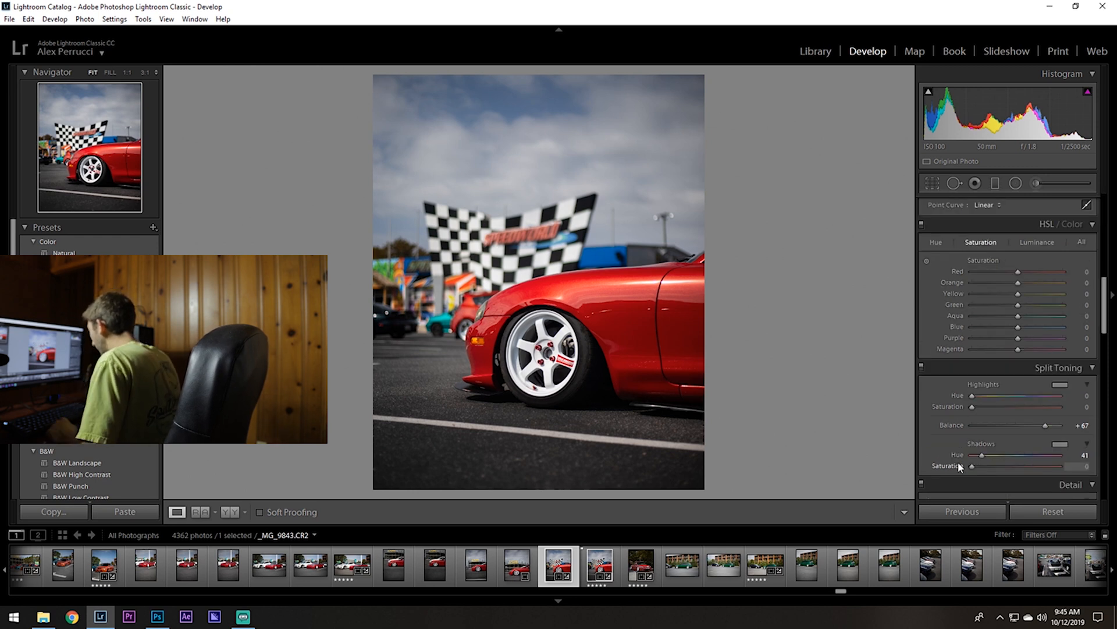
Add shadow split-tone saturation and bring dehaze down to about −5 on the checkered-flag photo
{"action": "left_click_drag", "start_coordinate": [977, 466], "coordinate": [984, 466]}
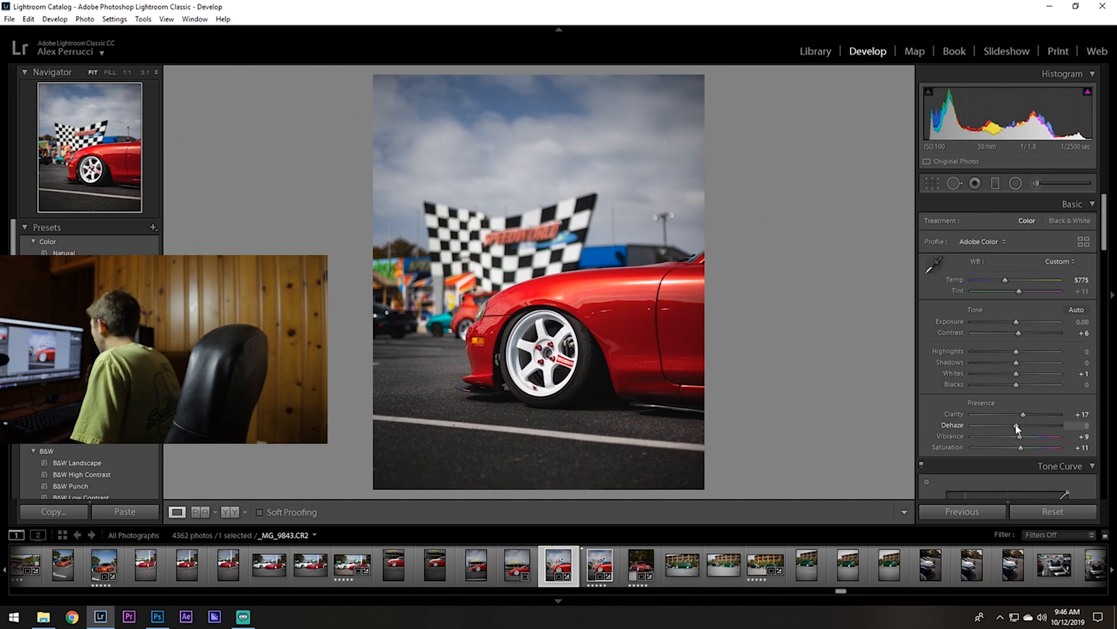
{"action": "left_click_drag", "start_coordinate": [1021, 425], "coordinate": [1012, 425]}
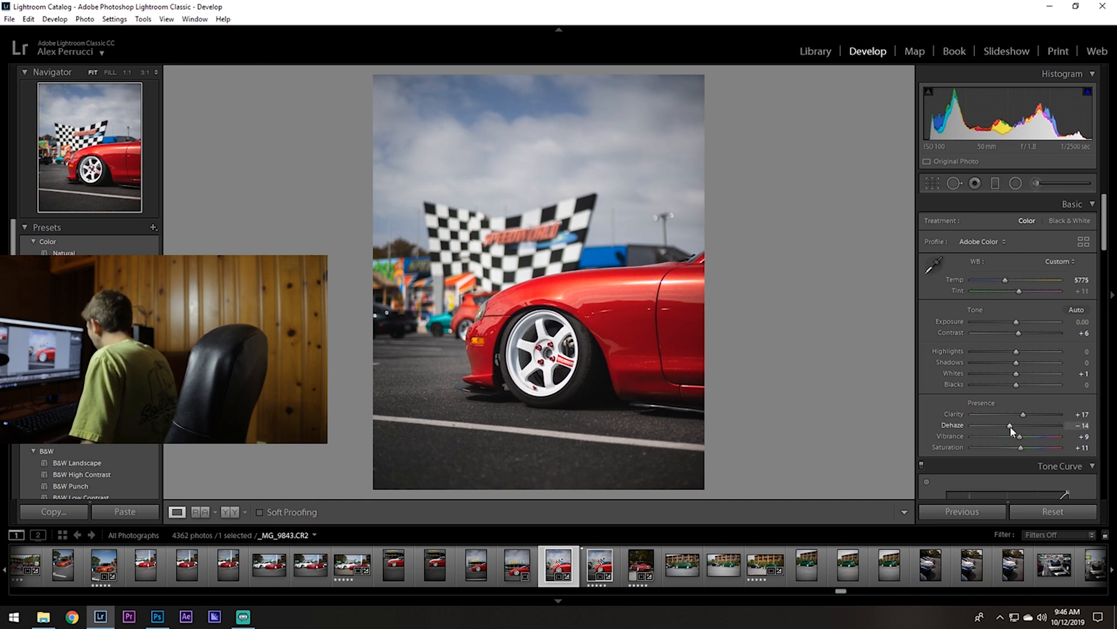
{"action": "left_click_drag", "start_coordinate": [1005, 425], "coordinate": [1014, 425]}
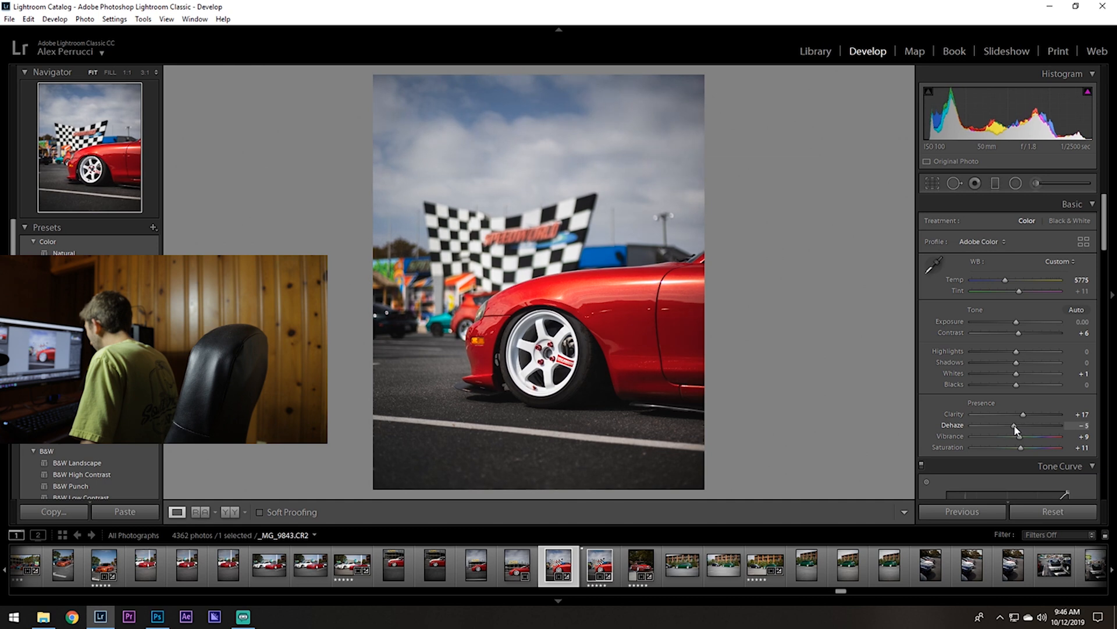
{"action": "left_click_drag", "start_coordinate": [1013, 425], "coordinate": [1010, 425]}
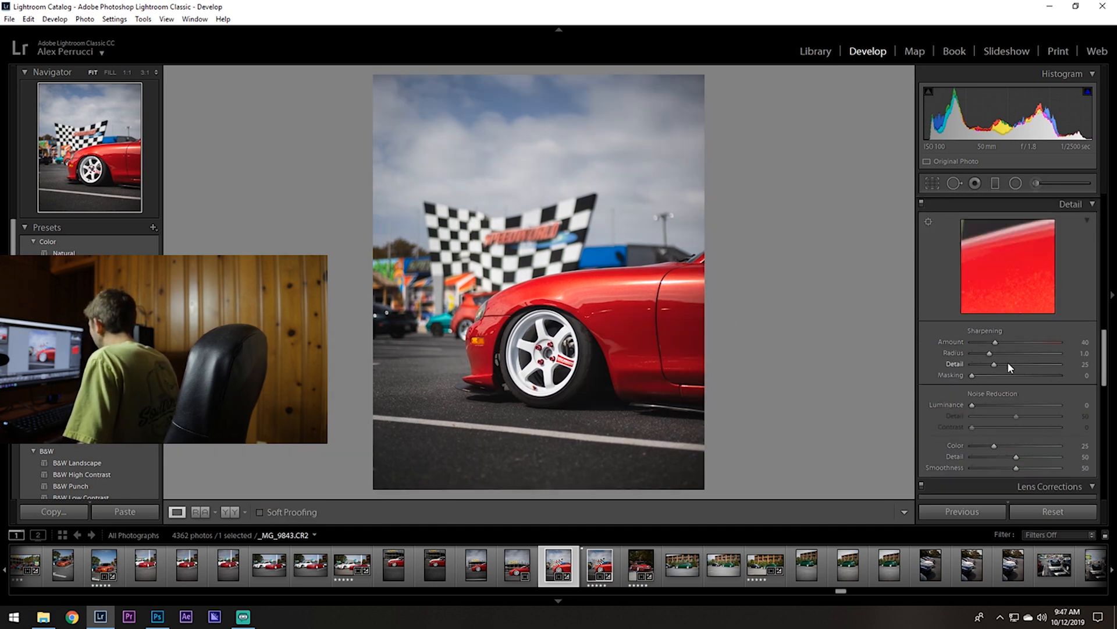
Return to the Library grid and scroll down toward the starred white-and-blue car
{"action": "left_click", "coordinate": [815, 51]}
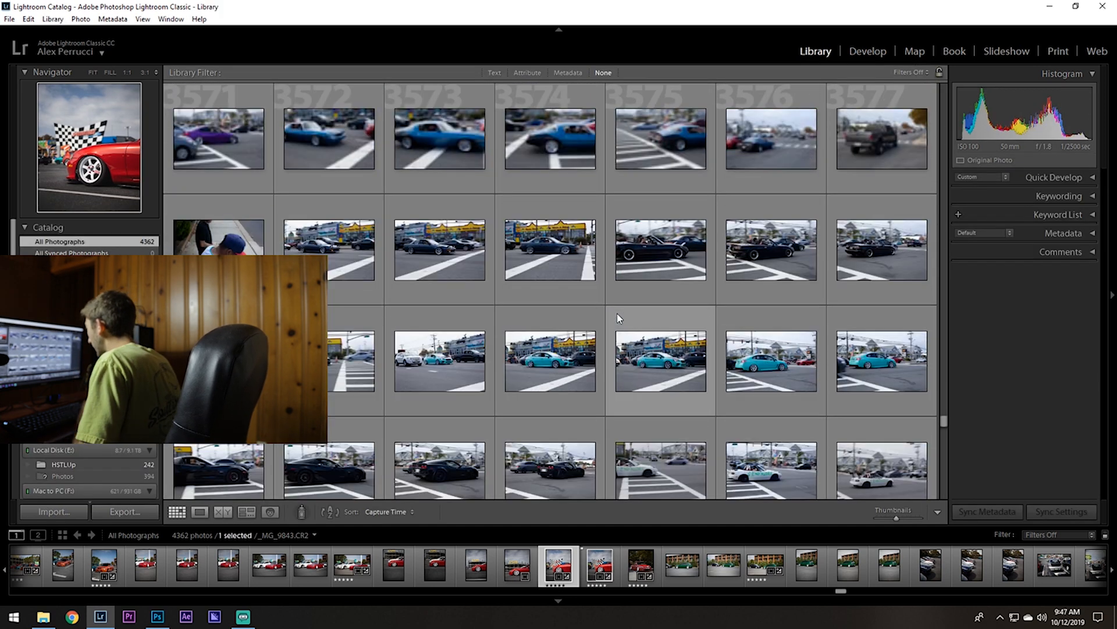
{"action": "scroll", "scroll_direction": "down", "scroll_amount": 3}
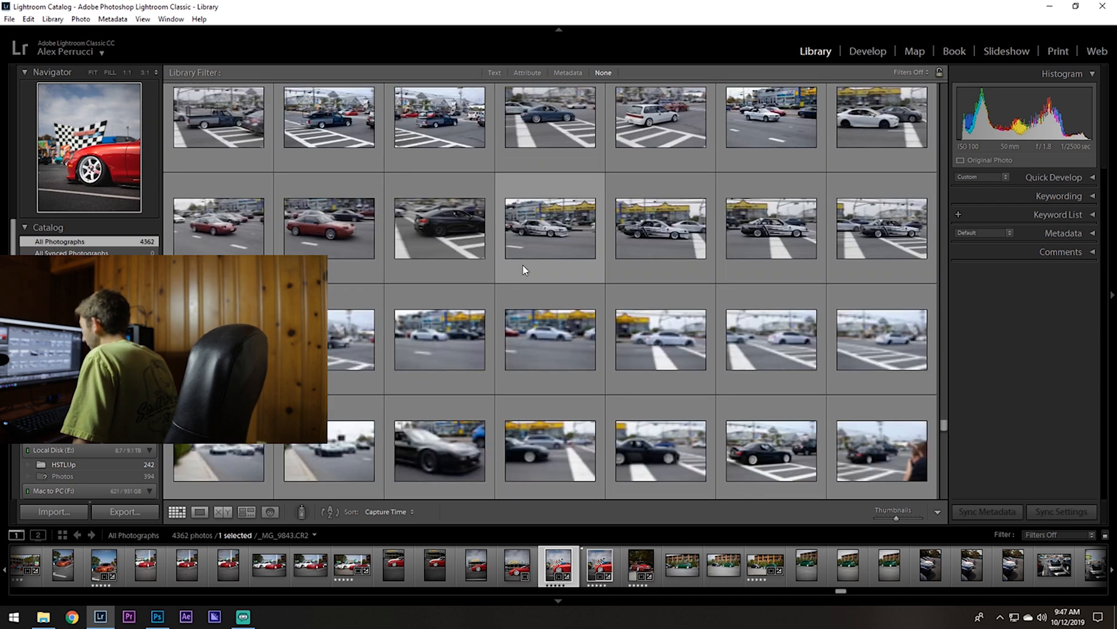
{"action": "scroll", "scroll_direction": "down", "scroll_amount": 3}
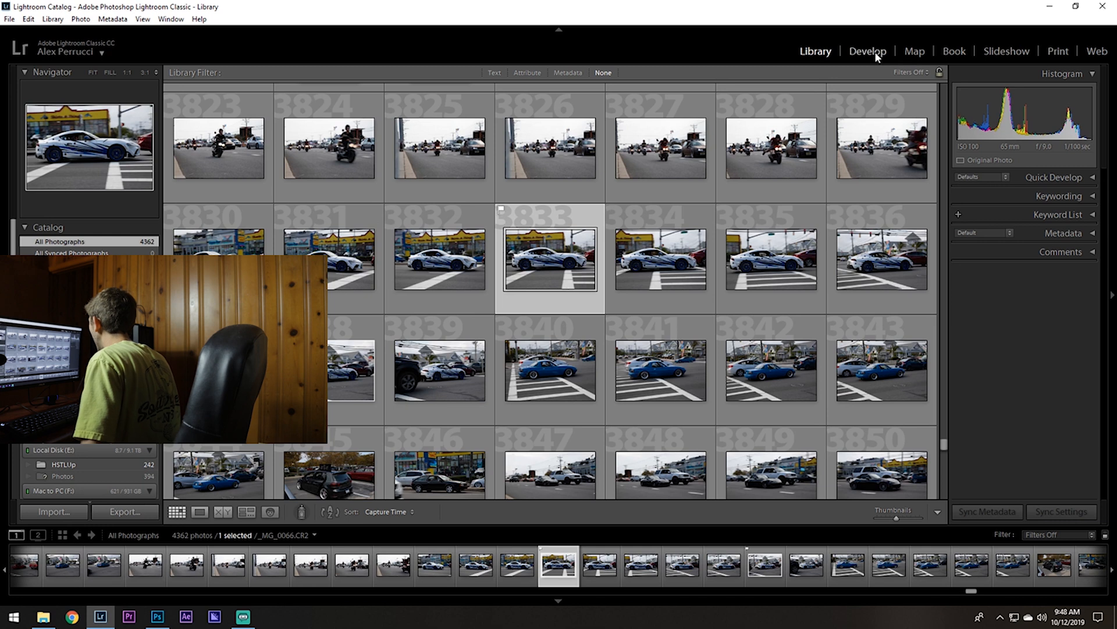
Straighten the starred car photo, shape its tone curve, then select the white Subaru photo
{"action": "left_click", "coordinate": [868, 51]}
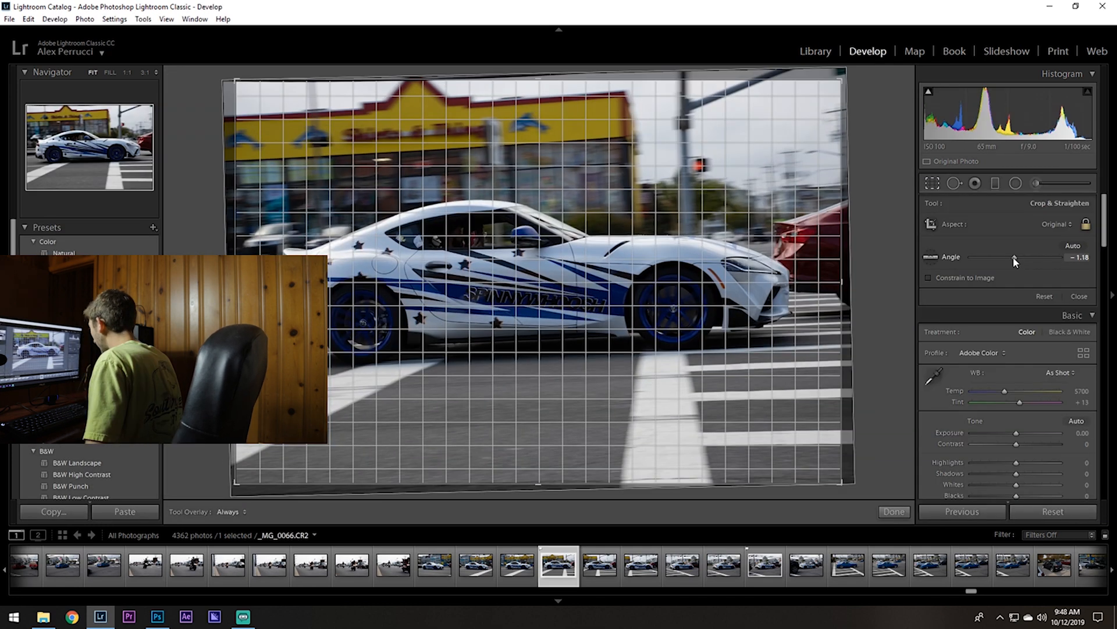
{"action": "left_click_drag", "start_coordinate": [987, 258], "coordinate": [1037, 257]}
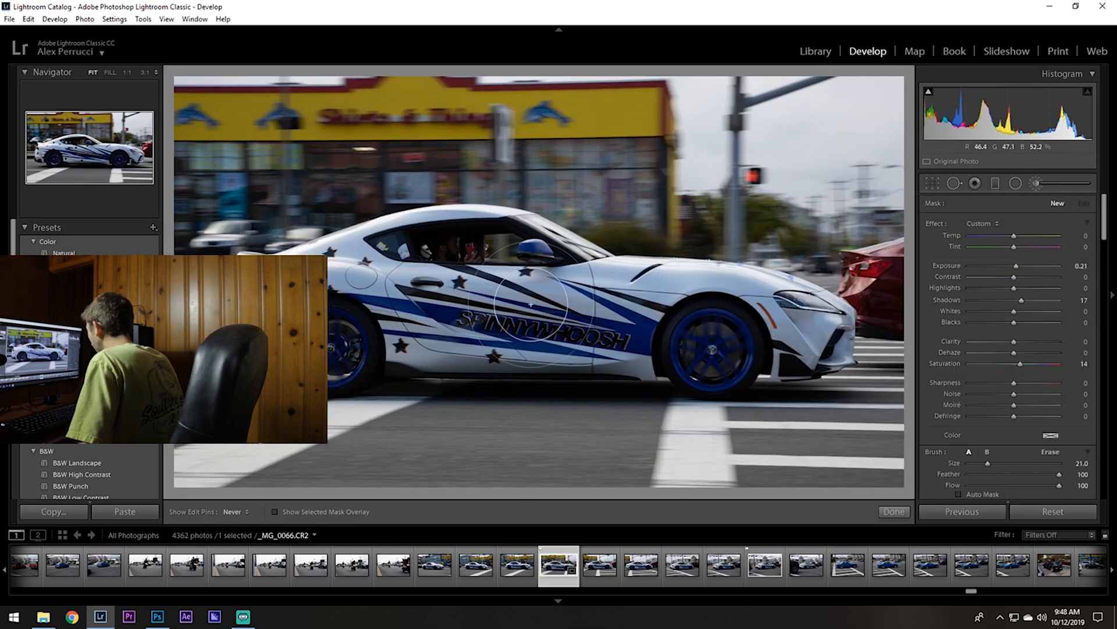
{"action": "mouse_move", "coordinate": [742, 343]}
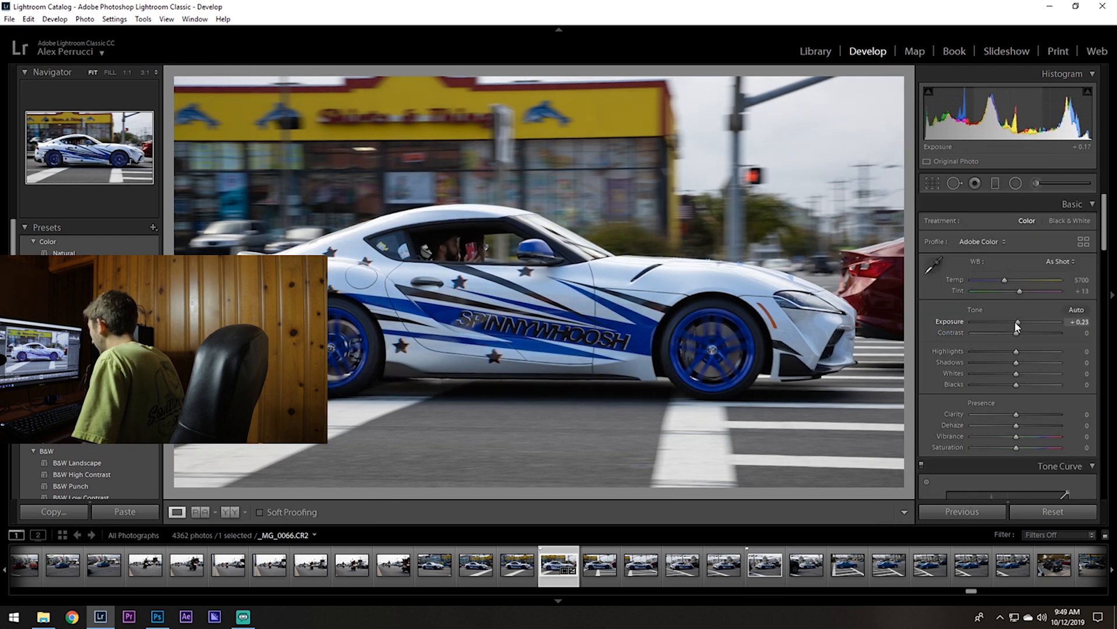
{"action": "mouse_move", "coordinate": [1016, 355]}
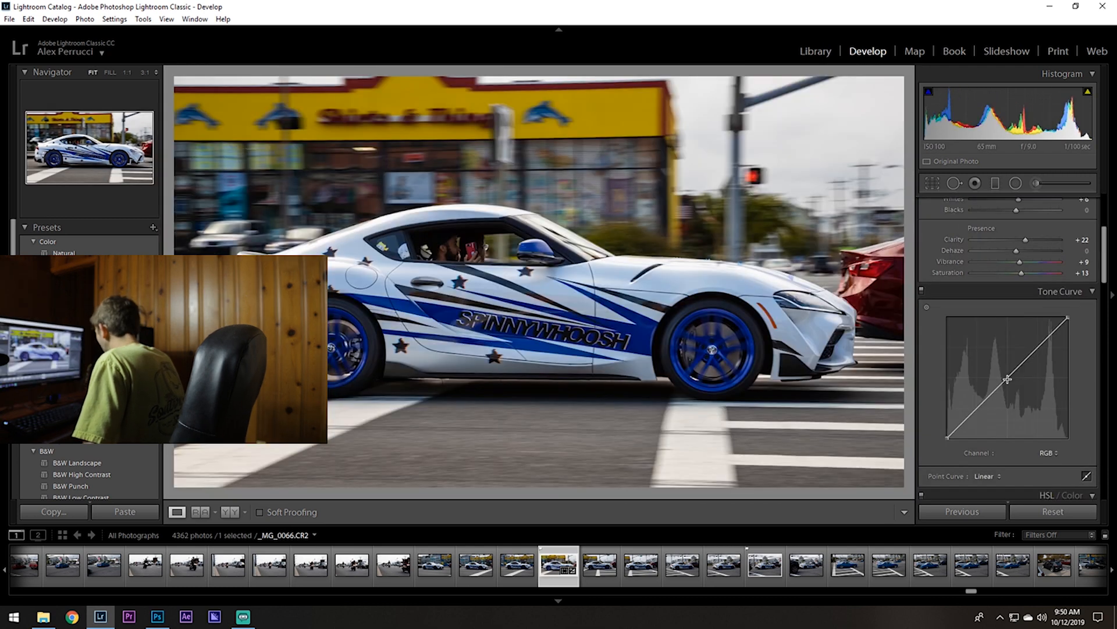
{"action": "left_click_drag", "start_coordinate": [1039, 379], "coordinate": [1039, 346]}
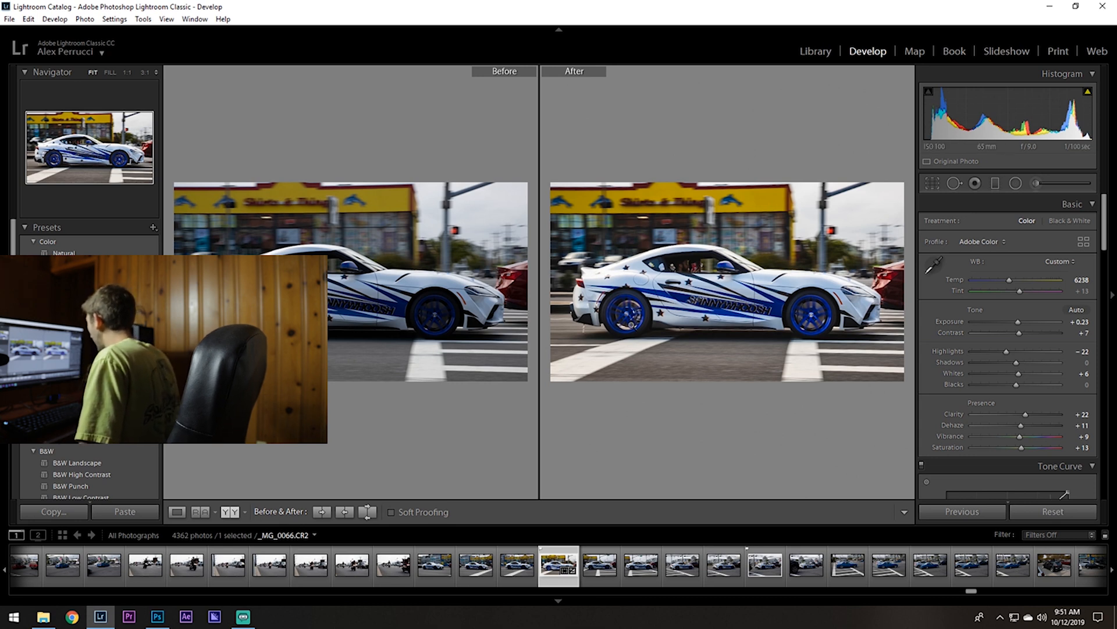
{"action": "mouse_move", "coordinate": [728, 382]}
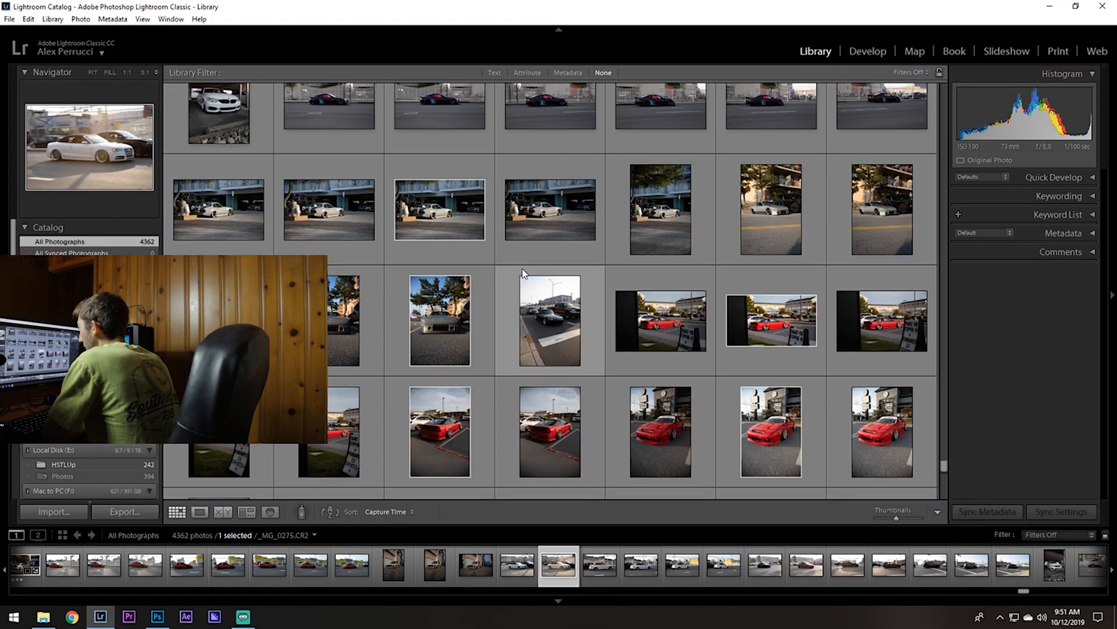
{"action": "left_click", "coordinate": [868, 51]}
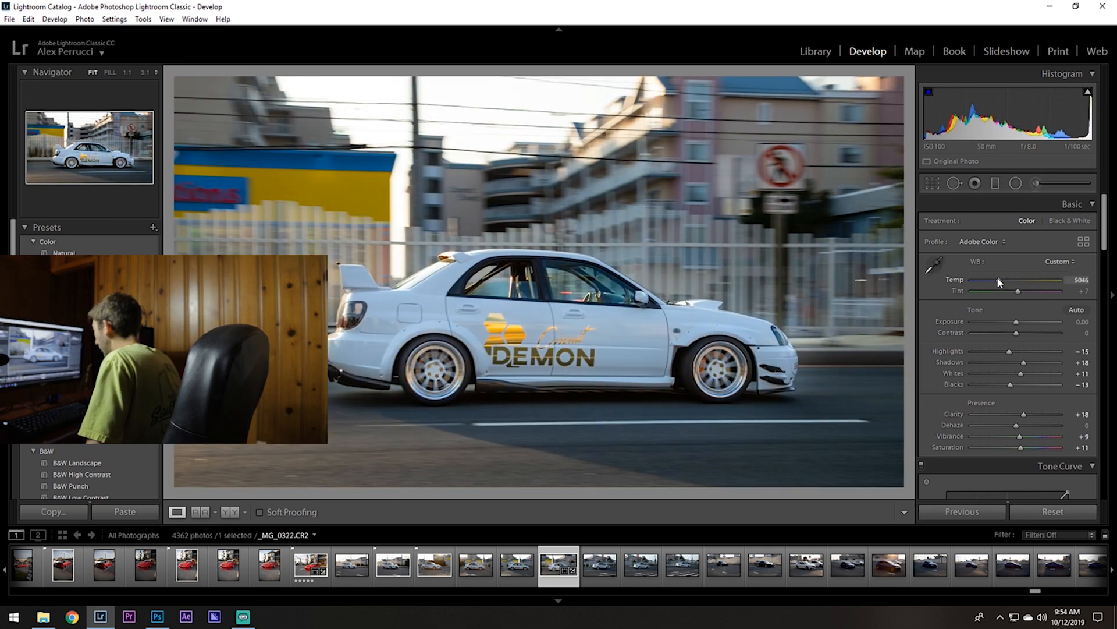
Warm the Subaru's white balance and brush Highlights −39 onto the sky
{"action": "left_click_drag", "start_coordinate": [996, 280], "coordinate": [1007, 280]}
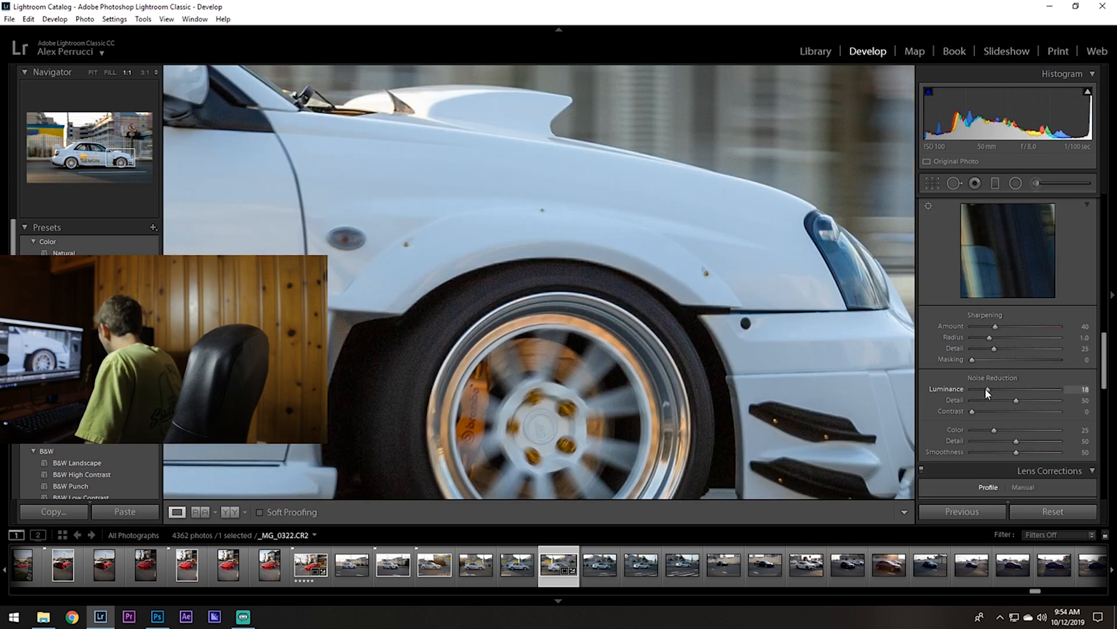
{"action": "left_click", "coordinate": [976, 183]}
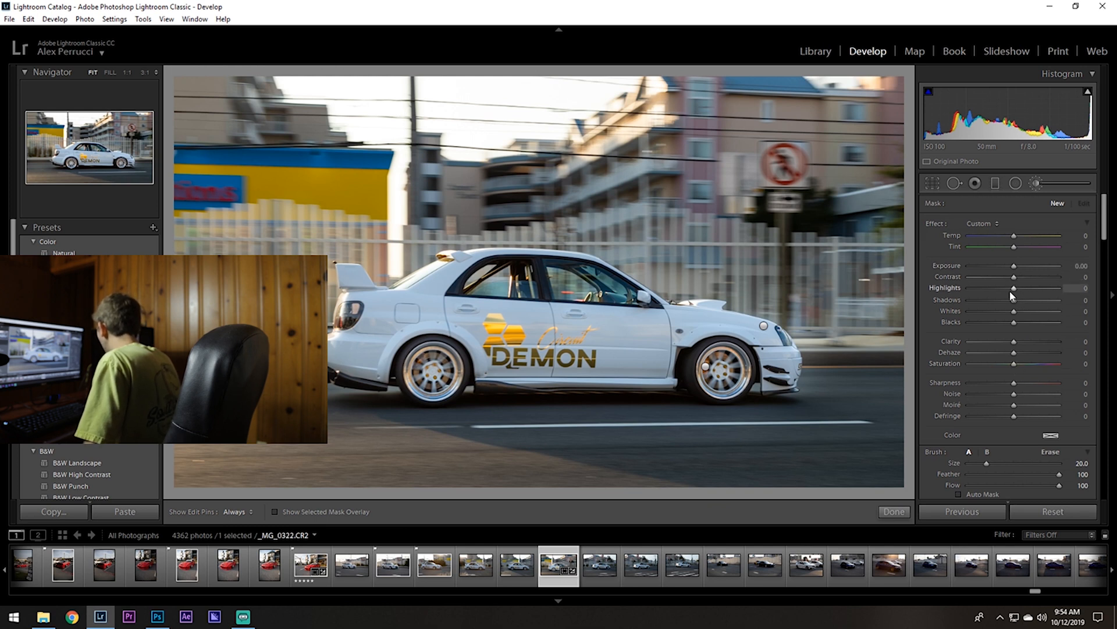
{"action": "left_click_drag", "start_coordinate": [1033, 288], "coordinate": [997, 288]}
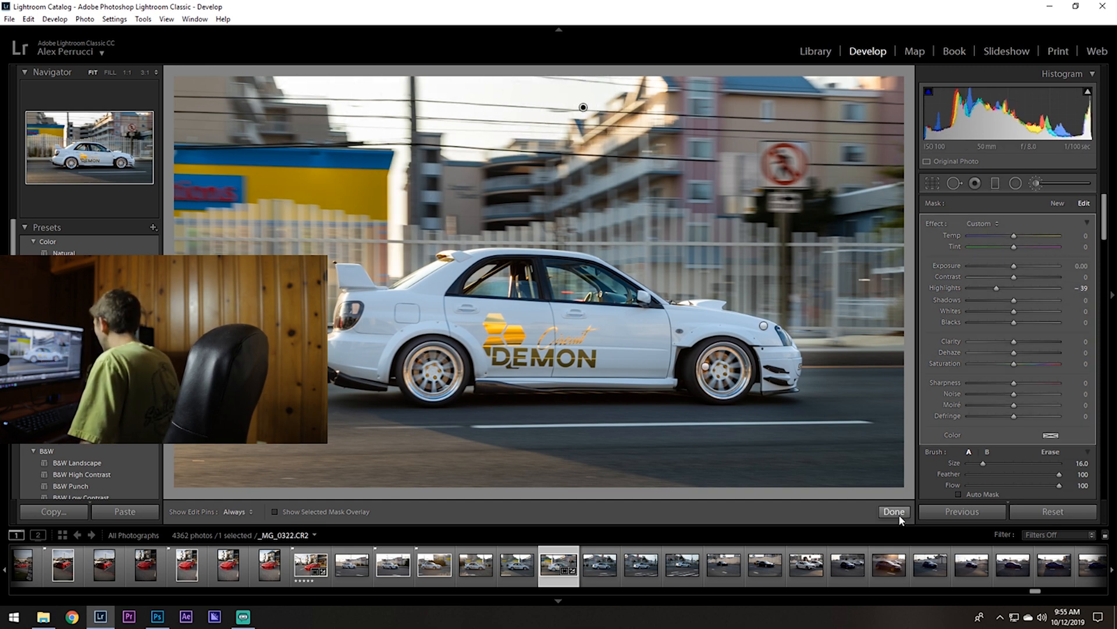
{"action": "left_click", "coordinate": [895, 511]}
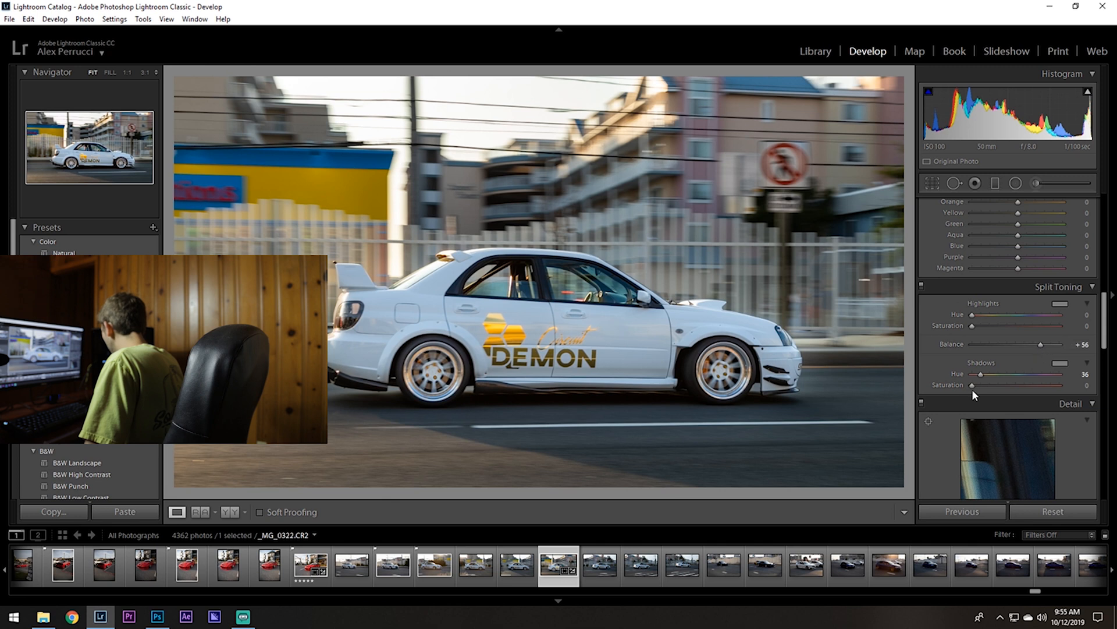
Raise the split-toning shadow saturation slightly and add a graduated filter
{"action": "left_click_drag", "start_coordinate": [984, 384], "coordinate": [989, 384]}
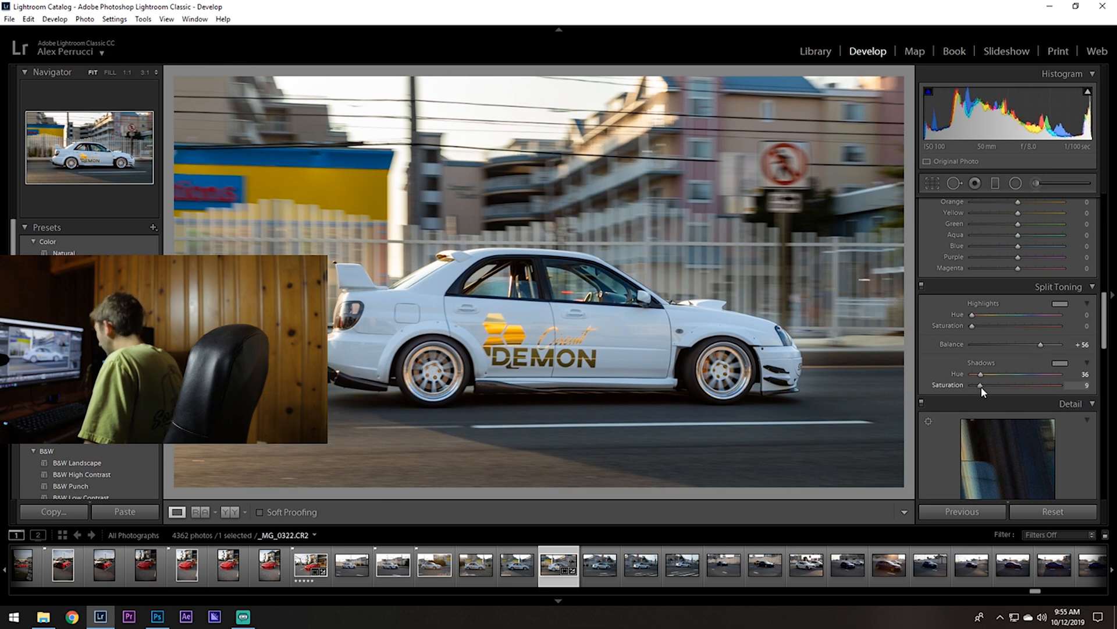
{"action": "left_click_drag", "start_coordinate": [982, 385], "coordinate": [985, 385]}
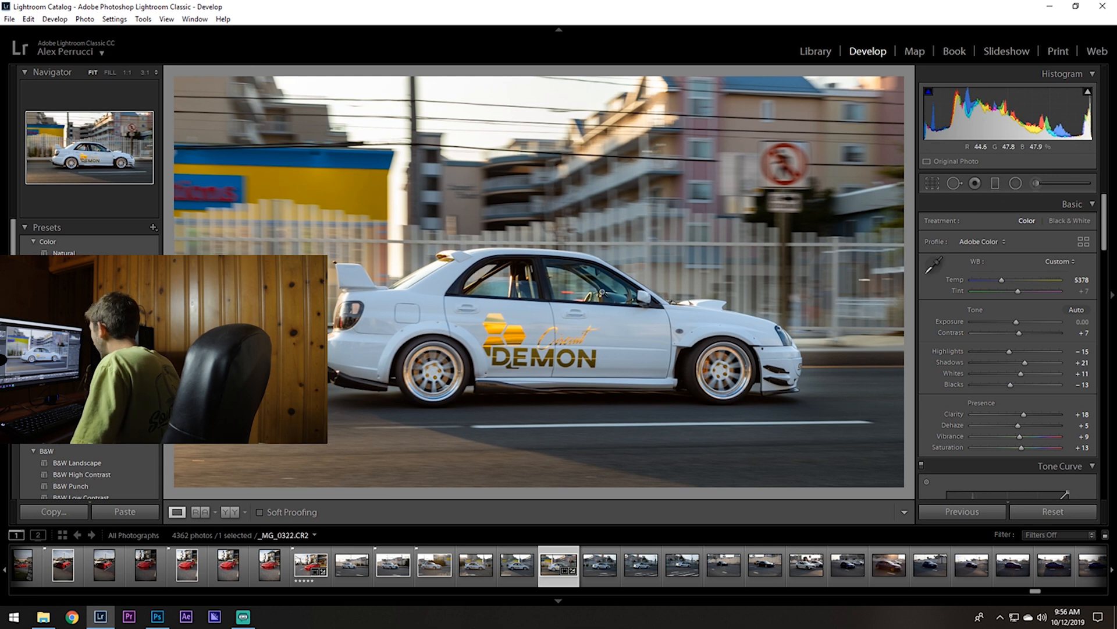
{"action": "left_click", "coordinate": [996, 183]}
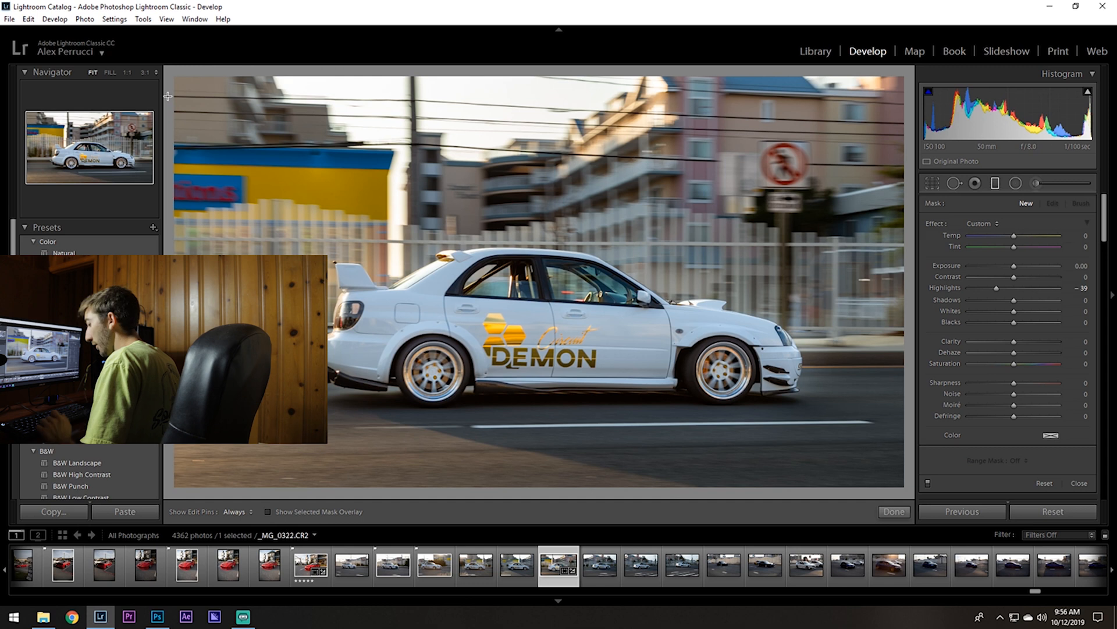
{"action": "left_click", "coordinate": [1052, 434]}
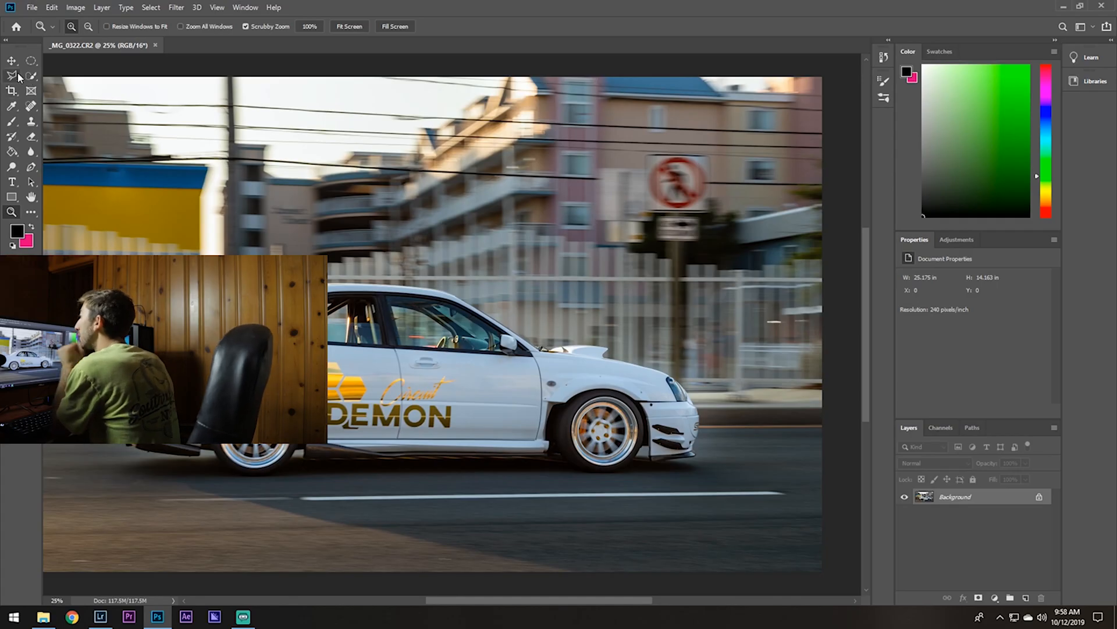
Outline the no-entry sign and its post with the Polygonal Lasso and launch Content-Aware Fill
{"action": "left_click", "coordinate": [11, 75]}
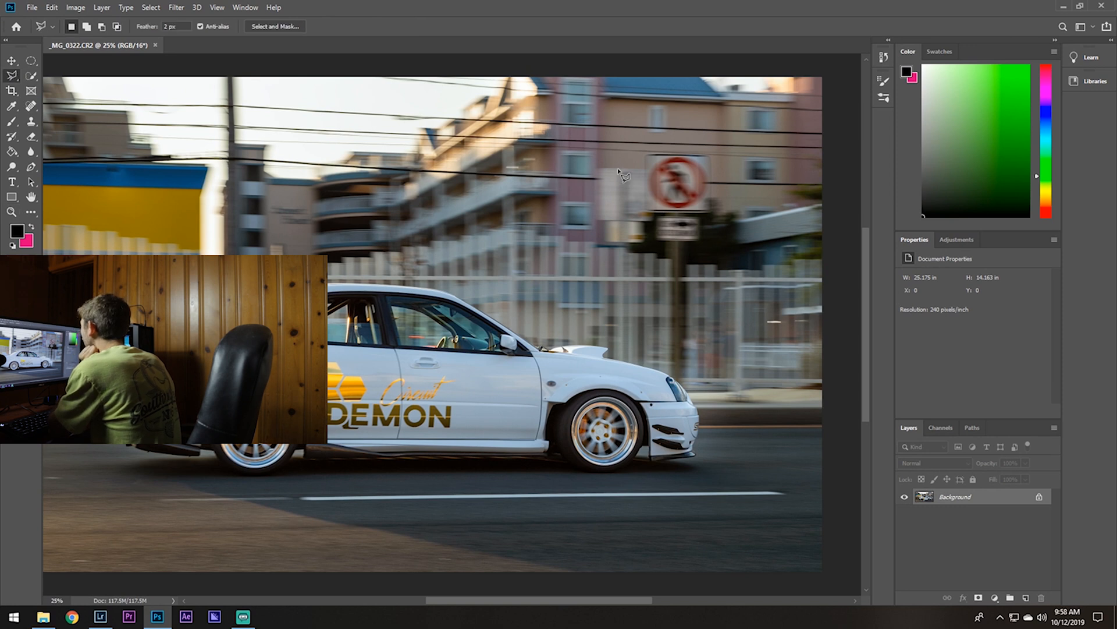
{"action": "left_click_drag", "start_coordinate": [632, 170], "coordinate": [718, 228]}
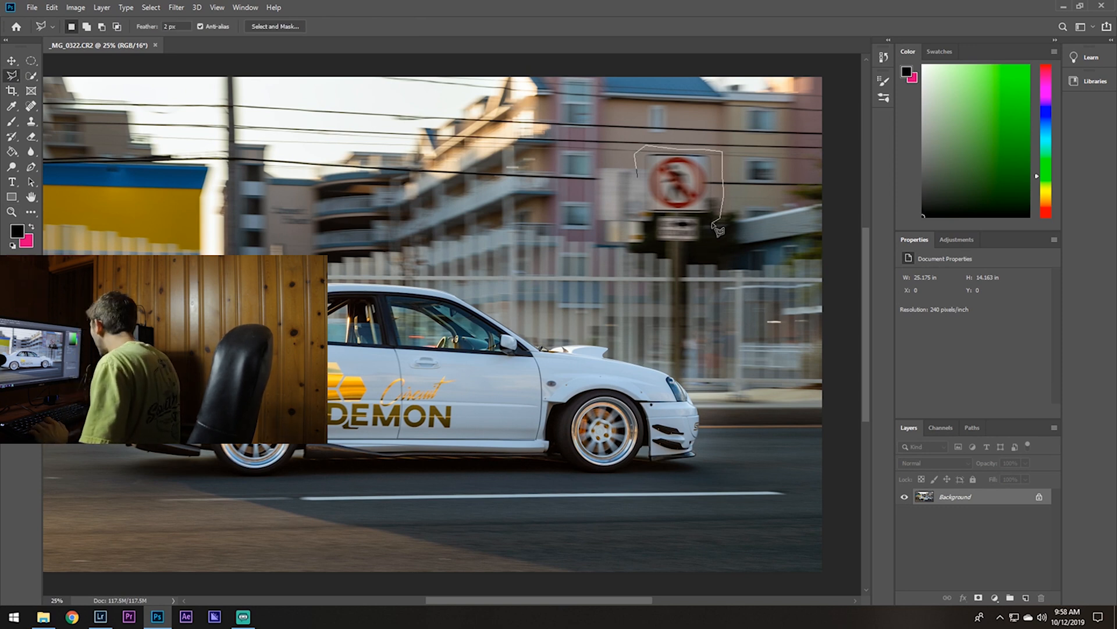
{"action": "left_click_drag", "start_coordinate": [716, 228], "coordinate": [695, 271]}
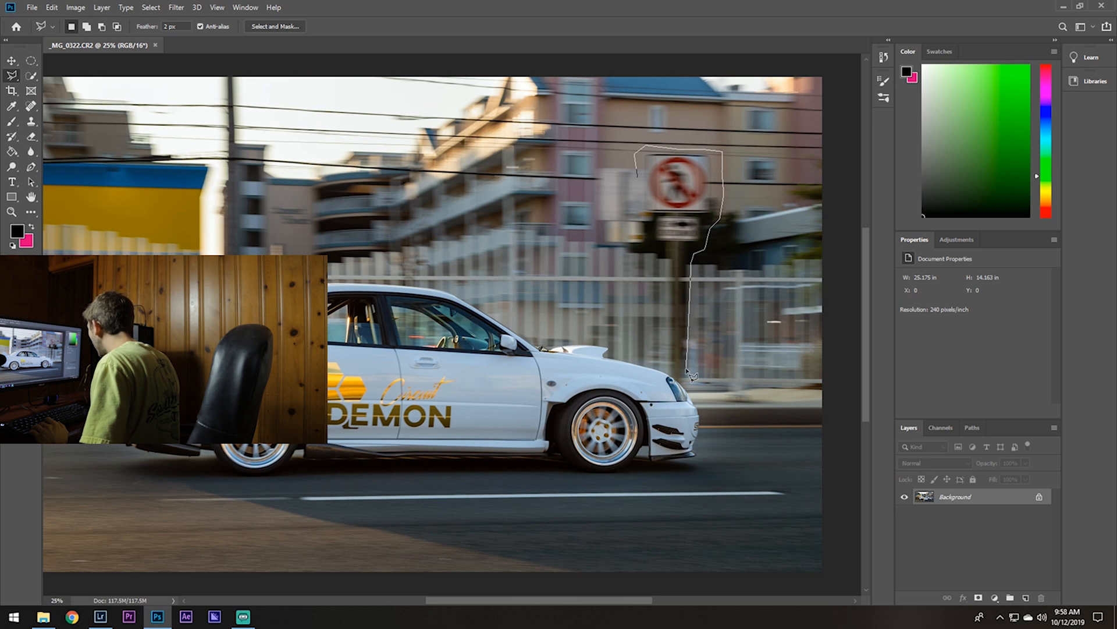
{"action": "left_click", "coordinate": [50, 8]}
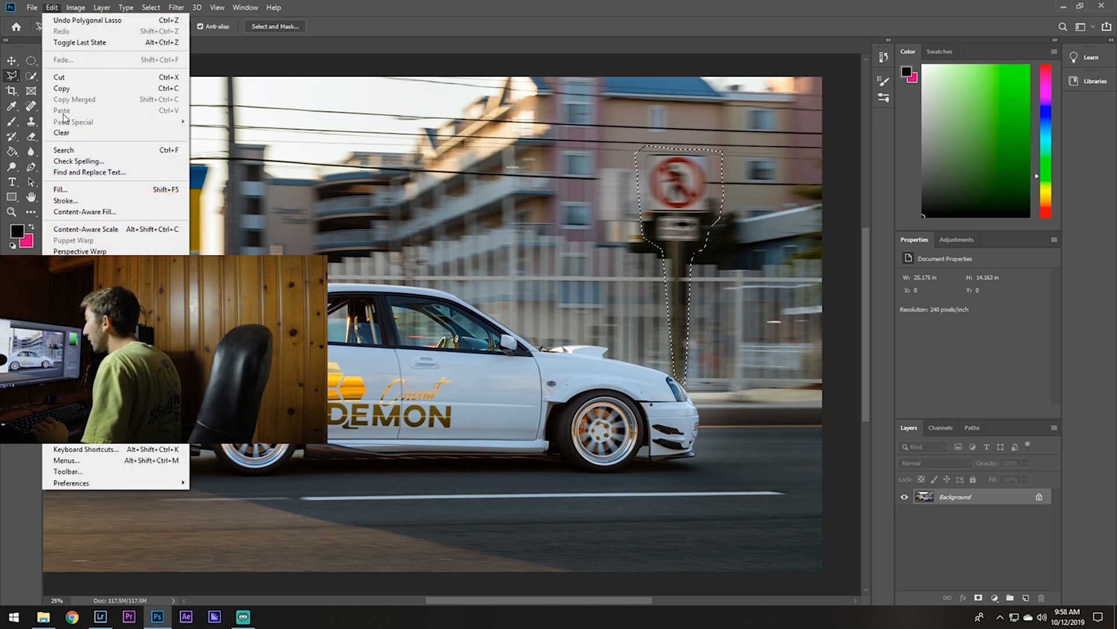
{"action": "left_click", "coordinate": [84, 212]}
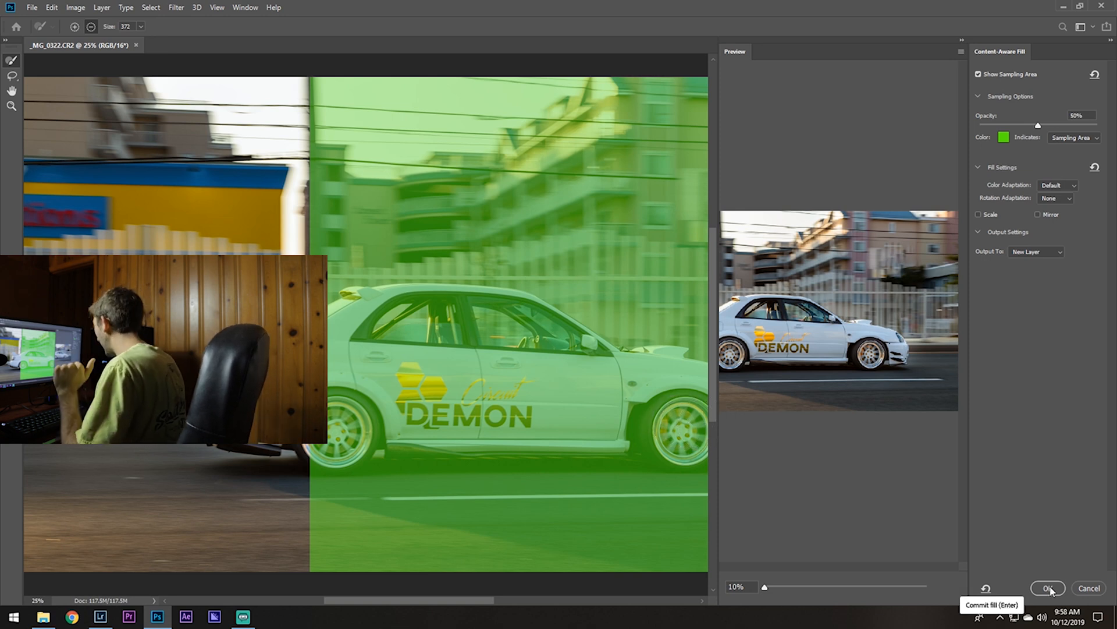
Apply Content-Aware Fill to erase the sign, then view the finished photo full size
{"action": "left_click", "coordinate": [1049, 588]}
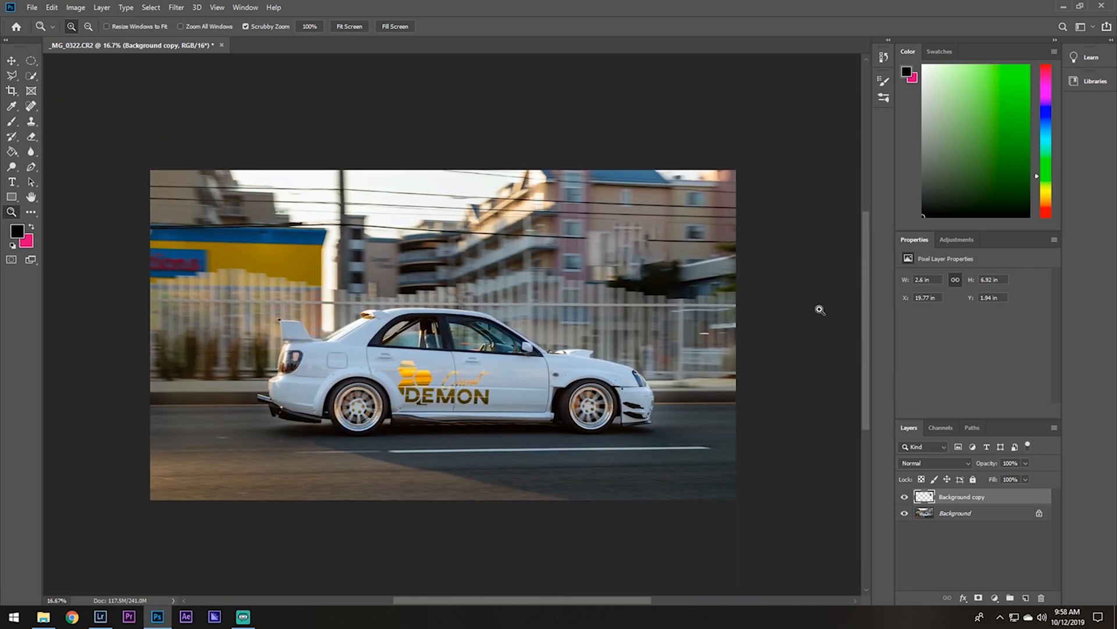
{"action": "mouse_move", "coordinate": [557, 287]}
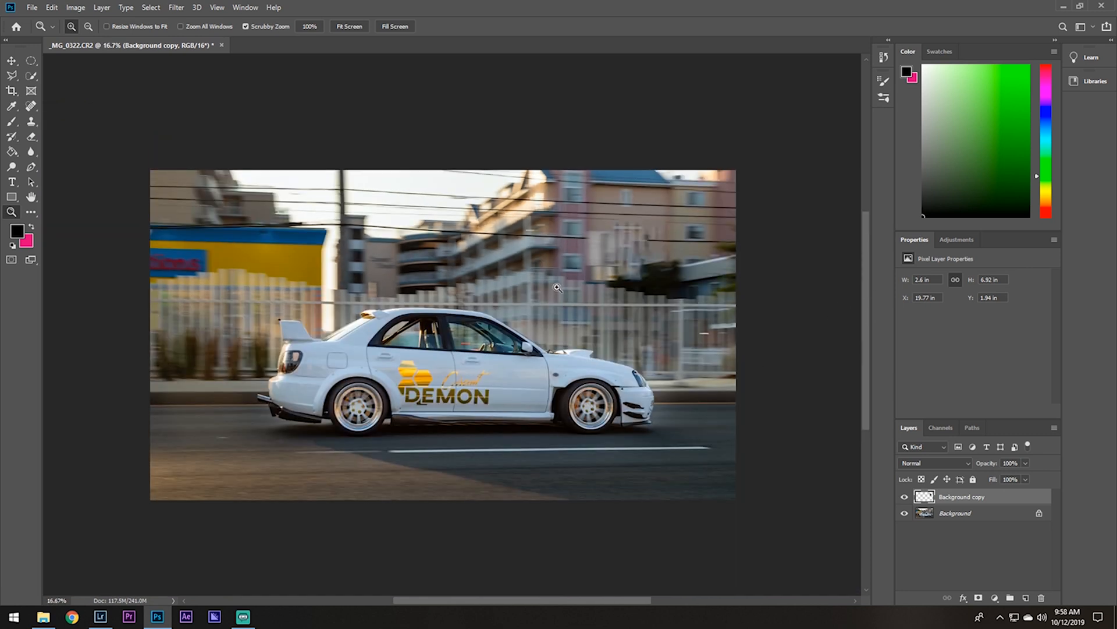
{"action": "left_click", "coordinate": [265, 616]}
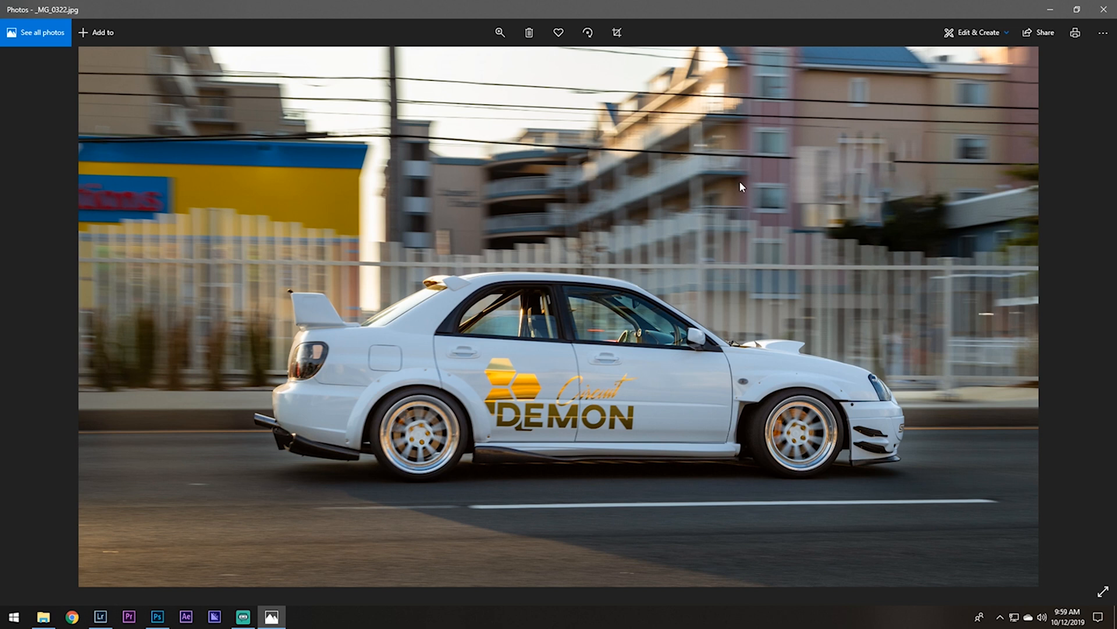